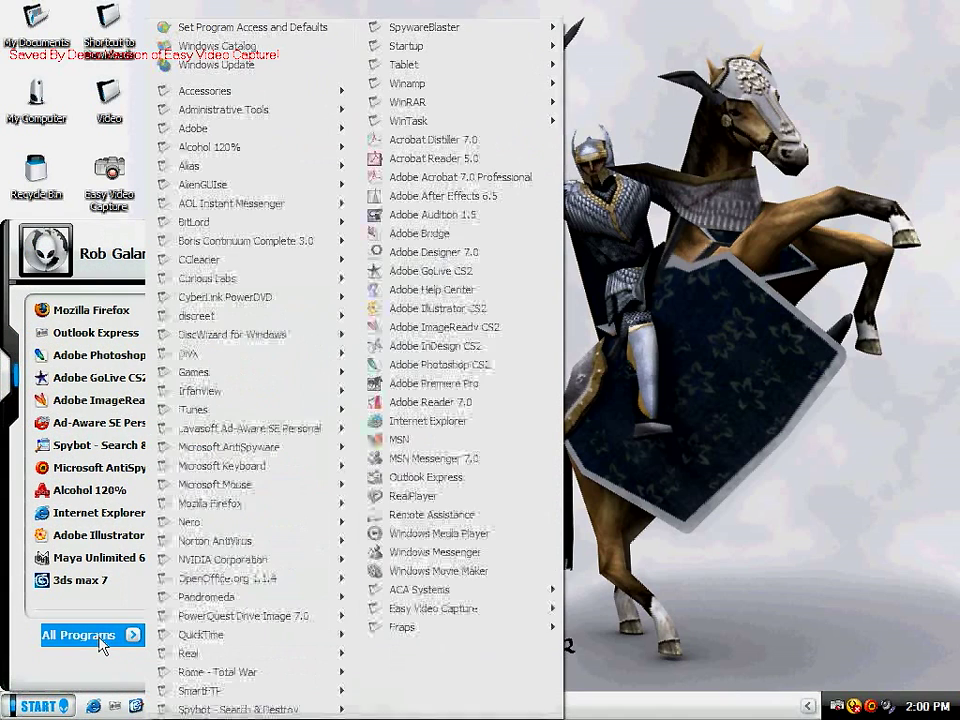
mouse_move(196, 316)
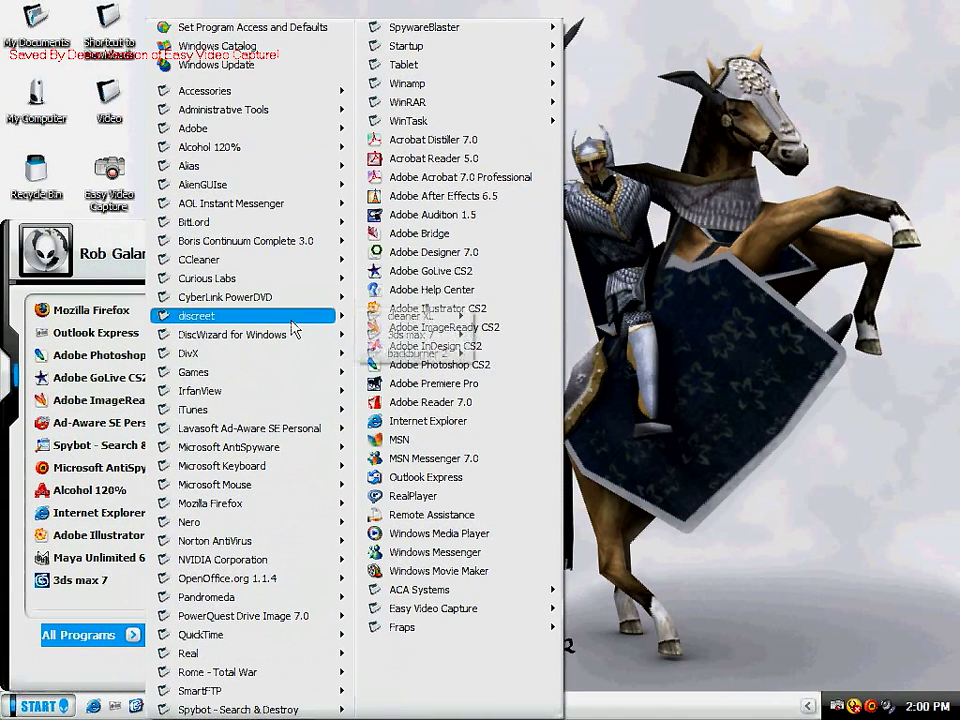
mouse_move(404, 334)
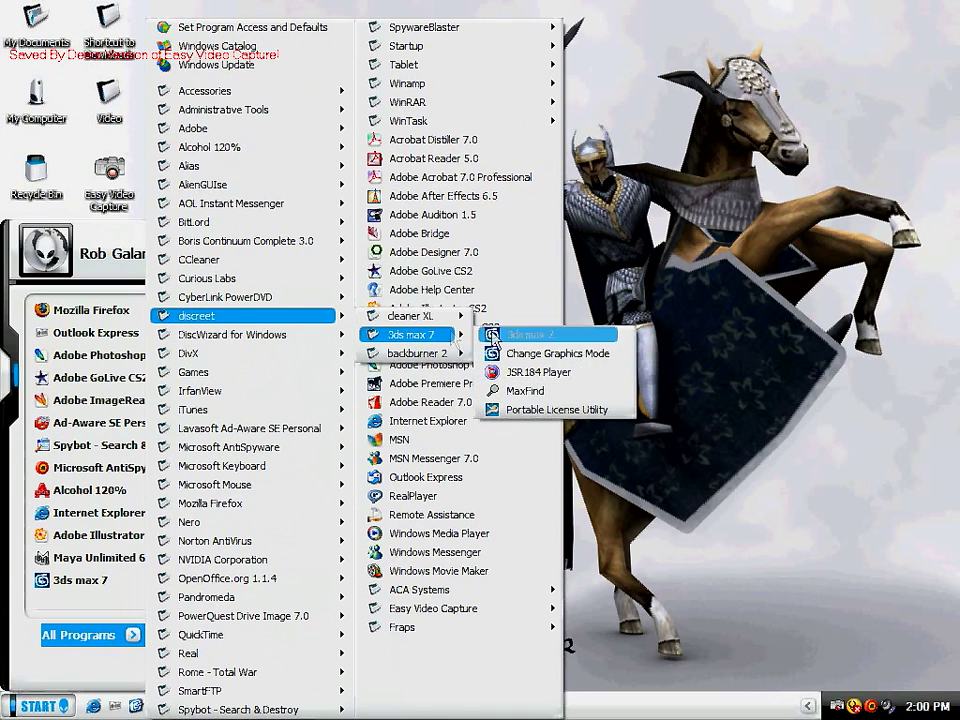
- Launch 3ds max 7 from the Start menu and accept the OpenGL graphics driver dialog
left_click(548, 334)
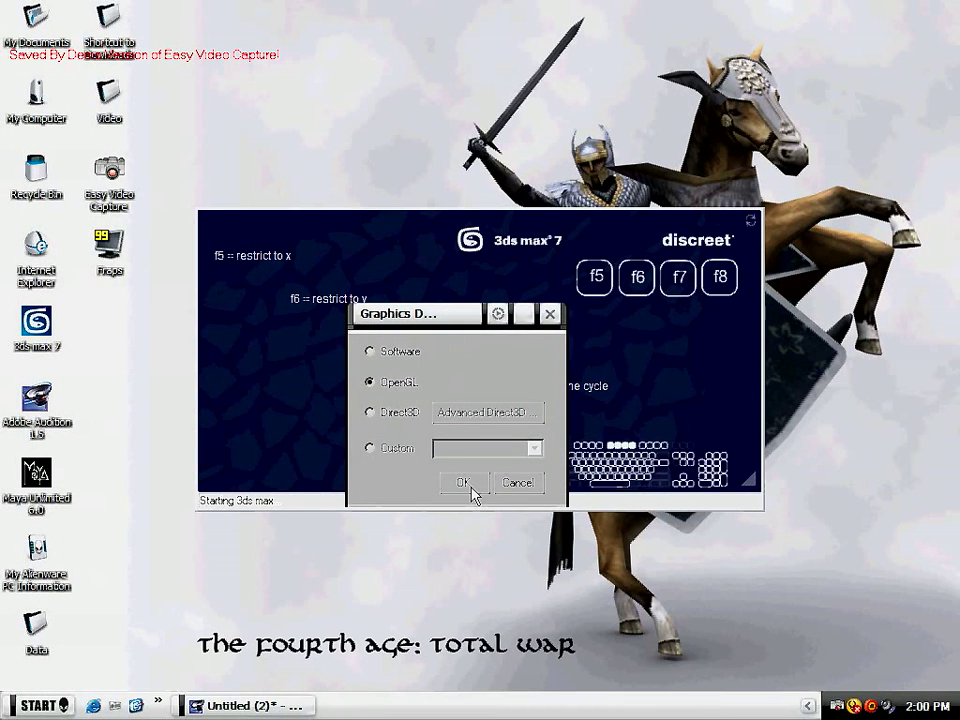
left_click(462, 482)
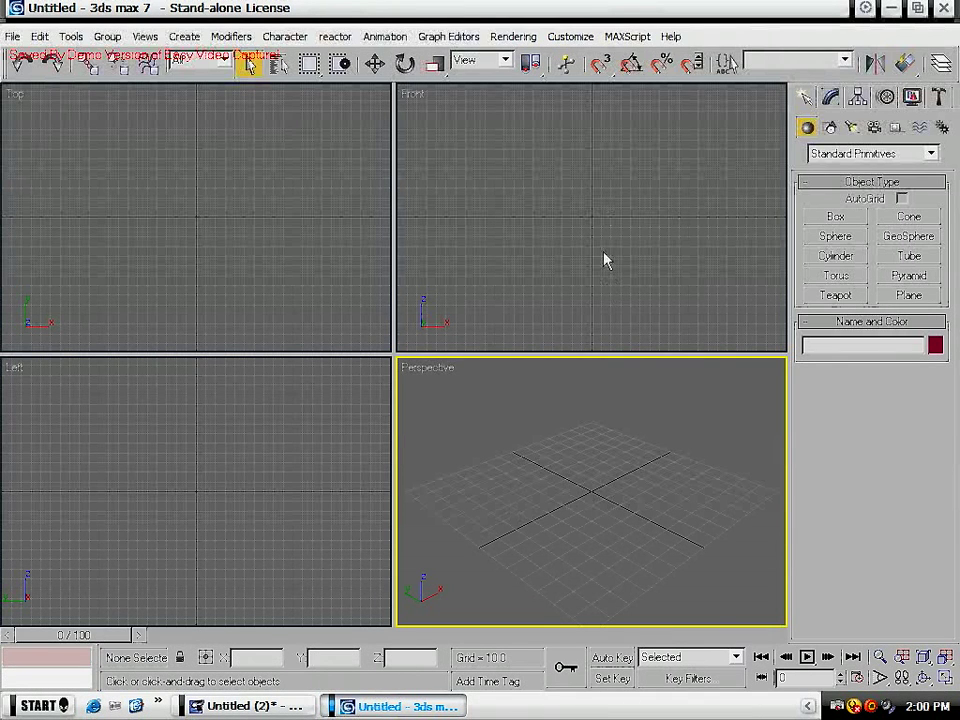
mouse_move(944, 148)
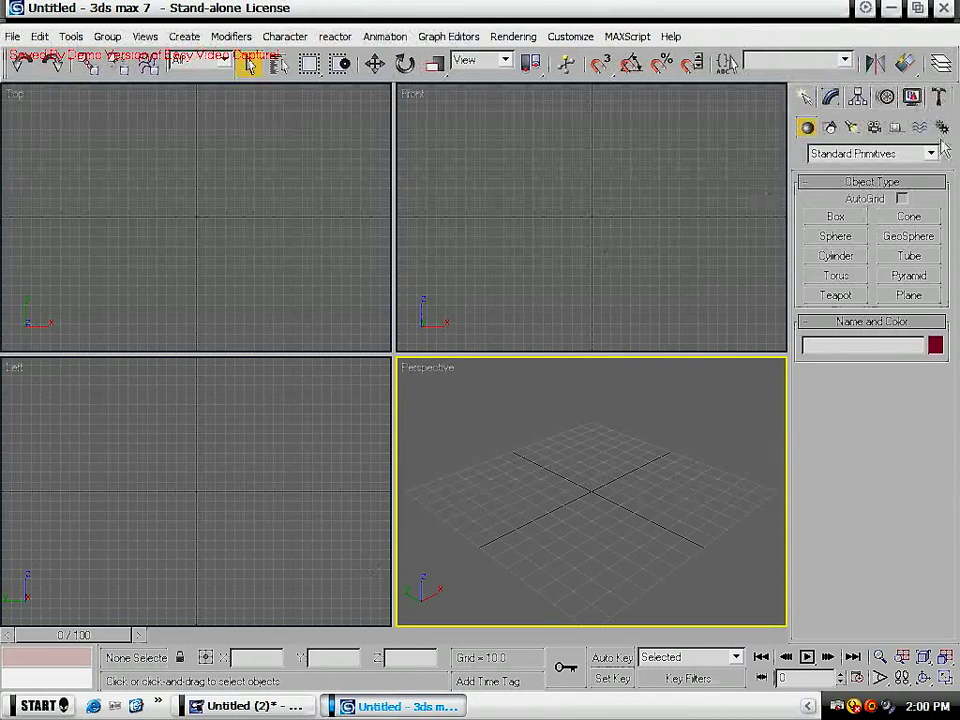
mouse_move(940, 96)
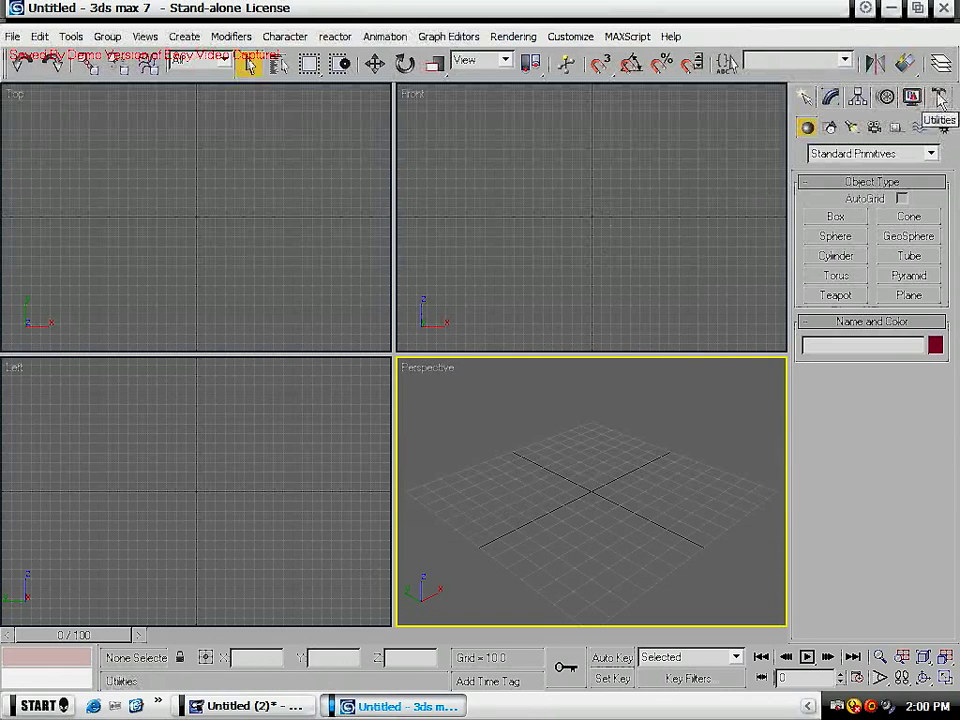
- Bring up the Utilities panel and start the MAXScript utility
left_click(940, 96)
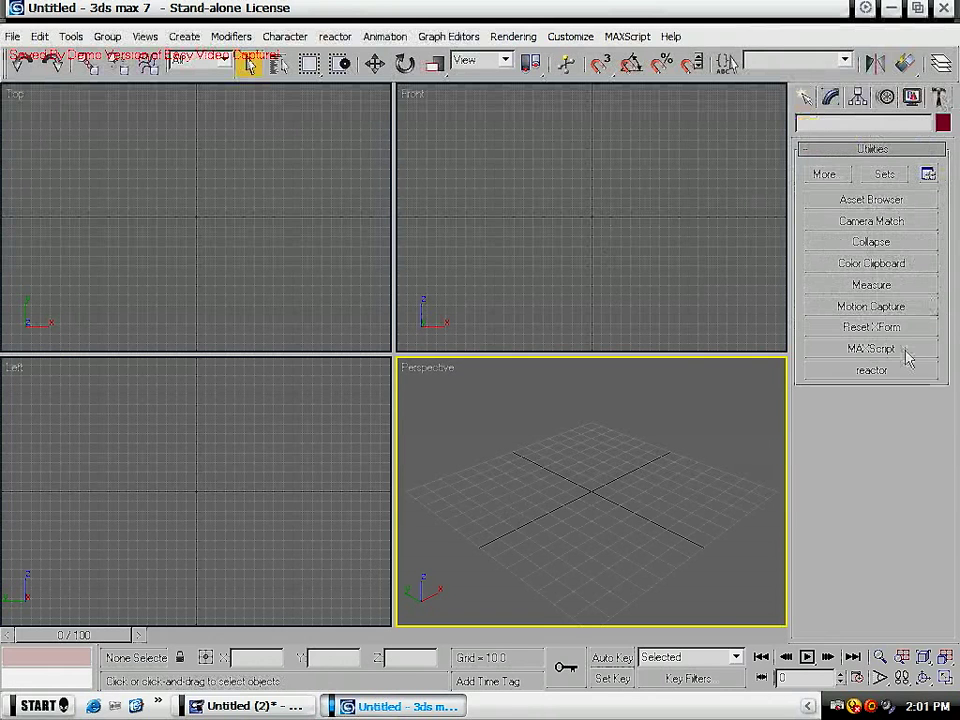
left_click(870, 348)
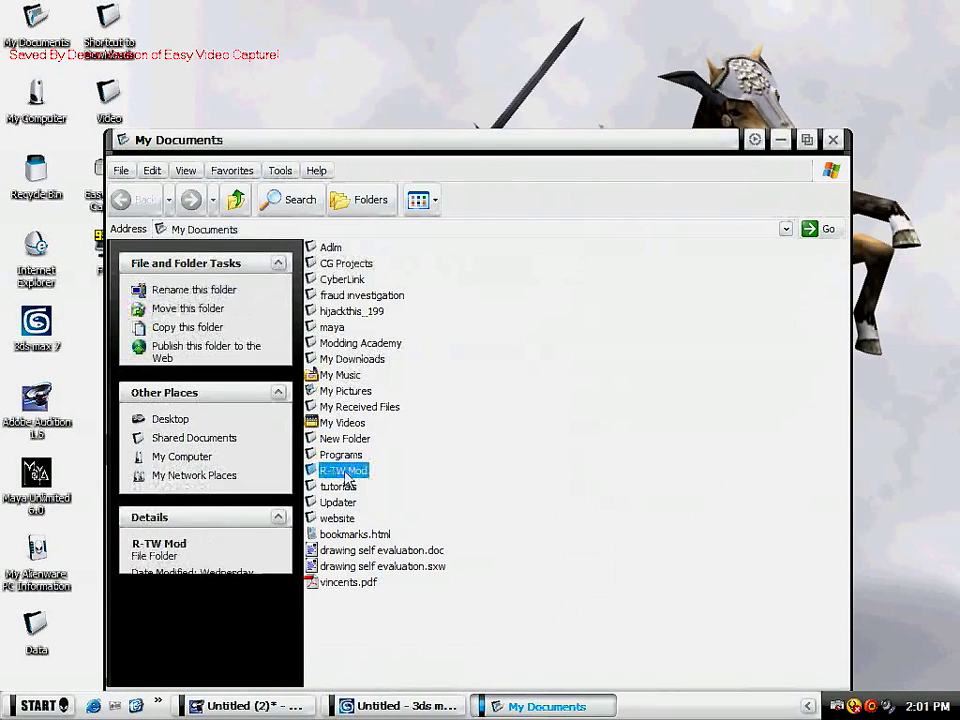
- Browse to R-TW Mod > tools > cas_import_export_69b and copy CAS_IE_b69.ms
double_click(344, 470)
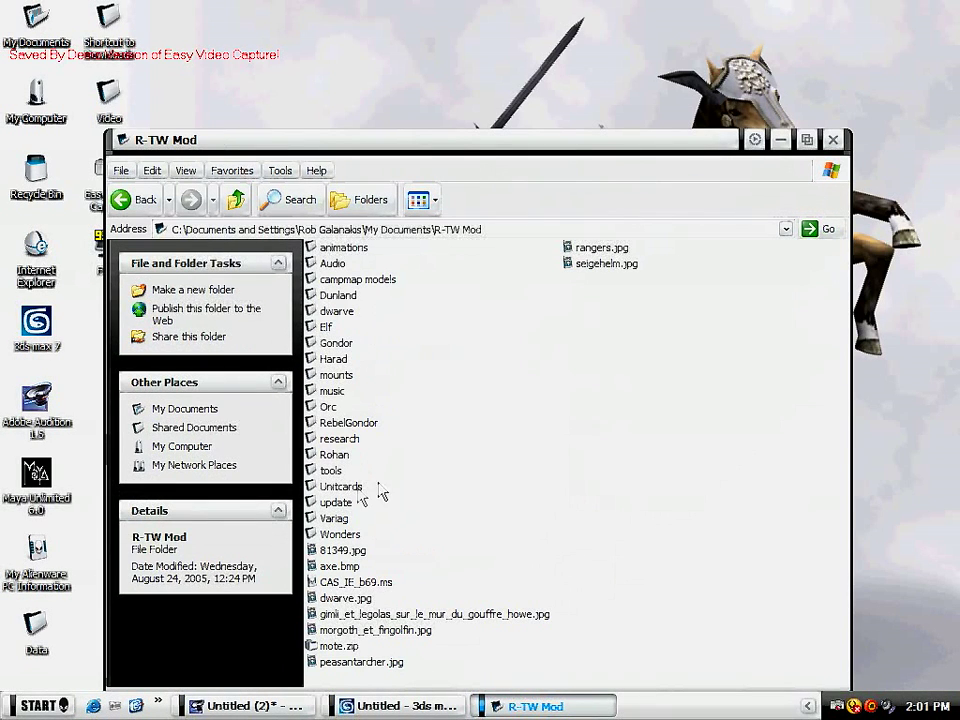
double_click(332, 470)
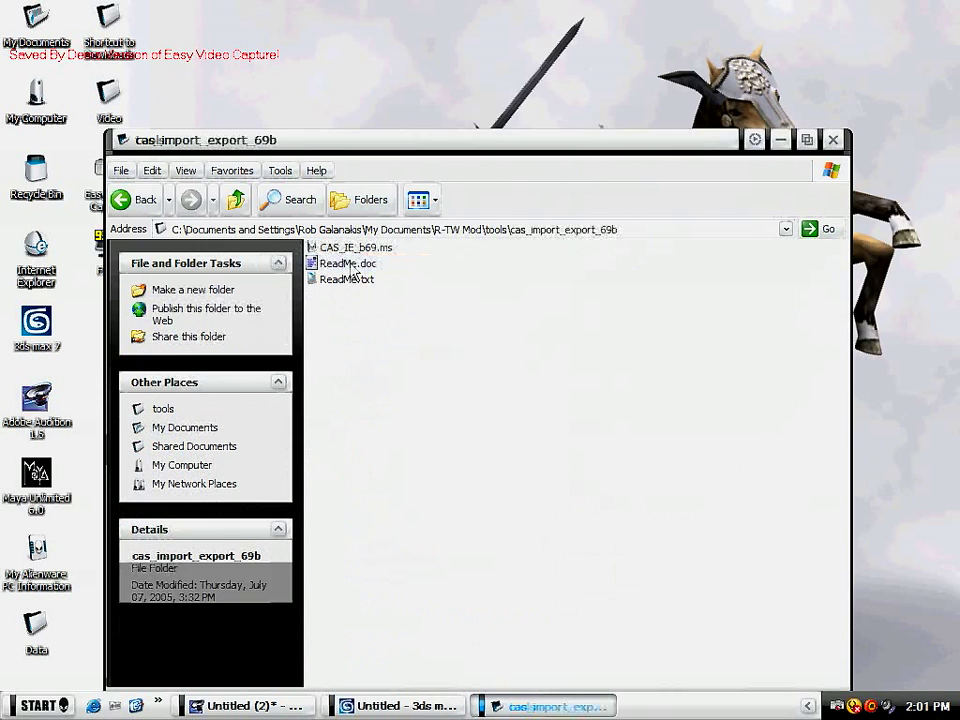
left_click(352, 248)
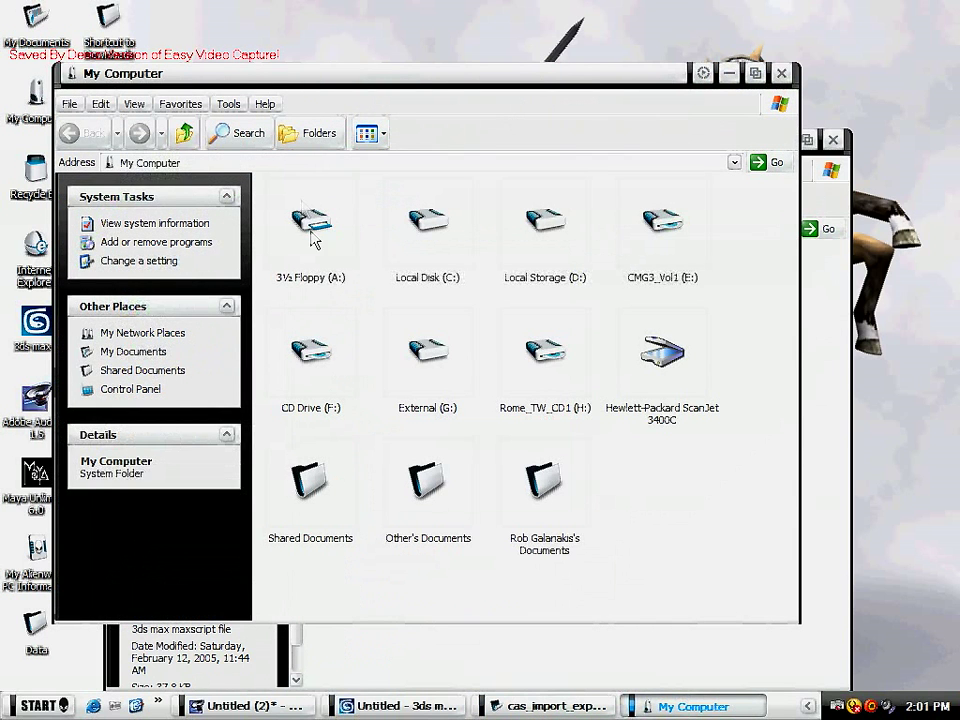
- Paste CAS_IE_b69.ms into C:\3dsmax7\scripts
double_click(428, 220)
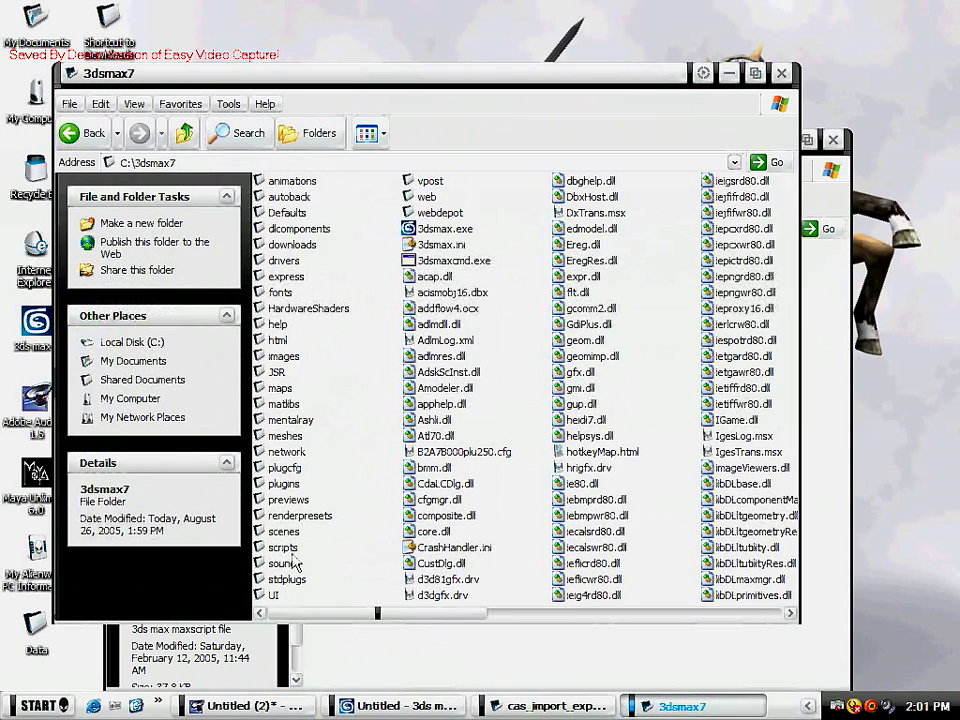
double_click(284, 548)
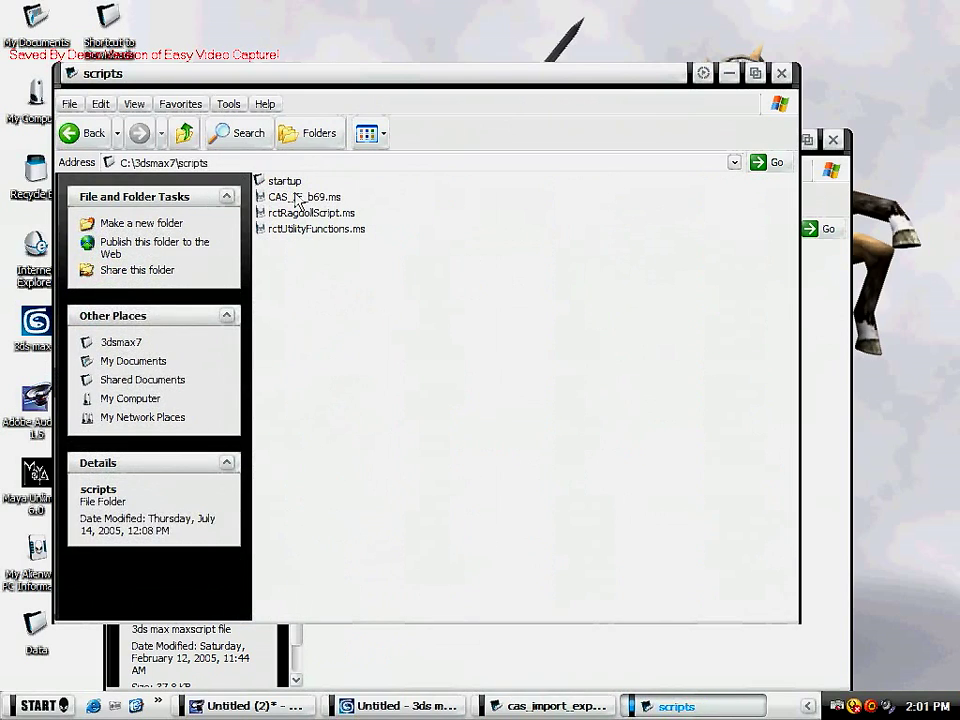
right_click(430, 300)
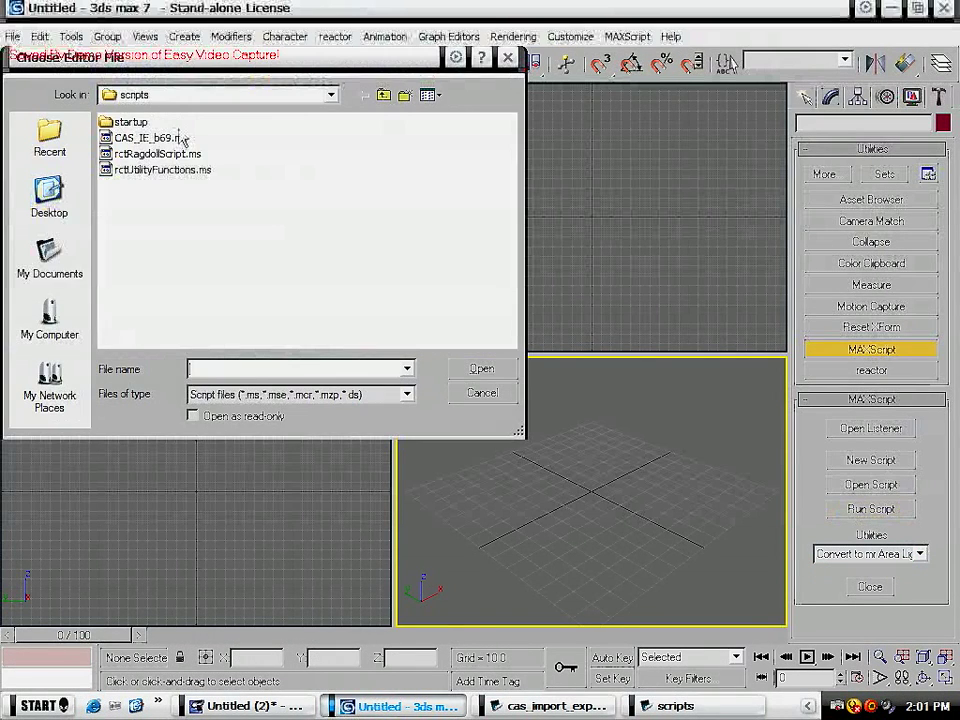
- Run CAS_IE_b69.ms and switch the MAXScript Utilities dropdown to R-TW Import/Export
left_click(482, 392)
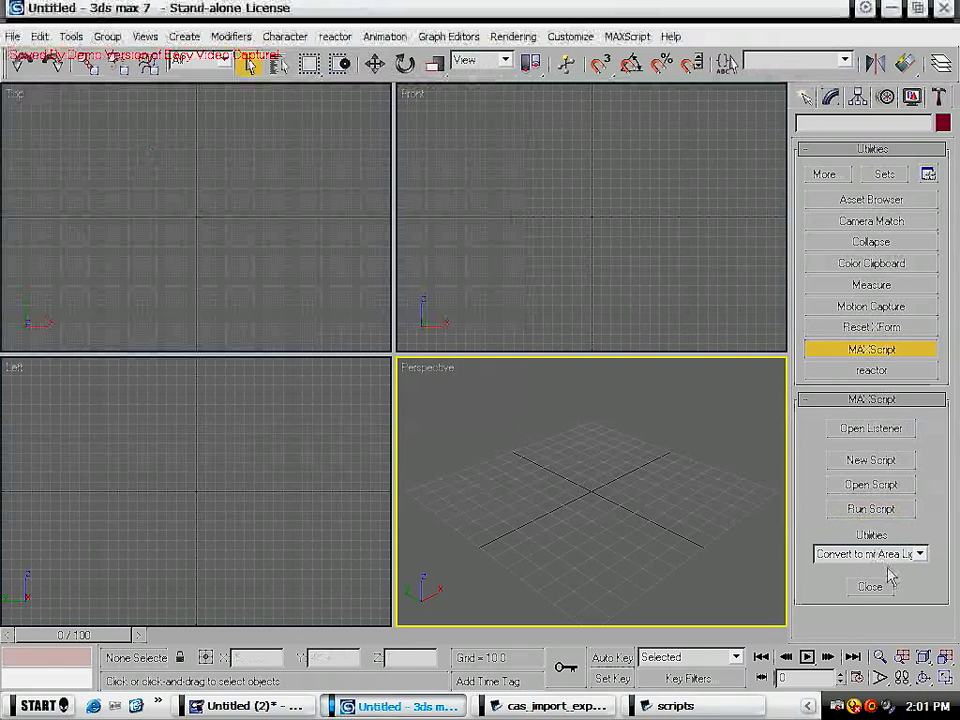
left_click(864, 552)
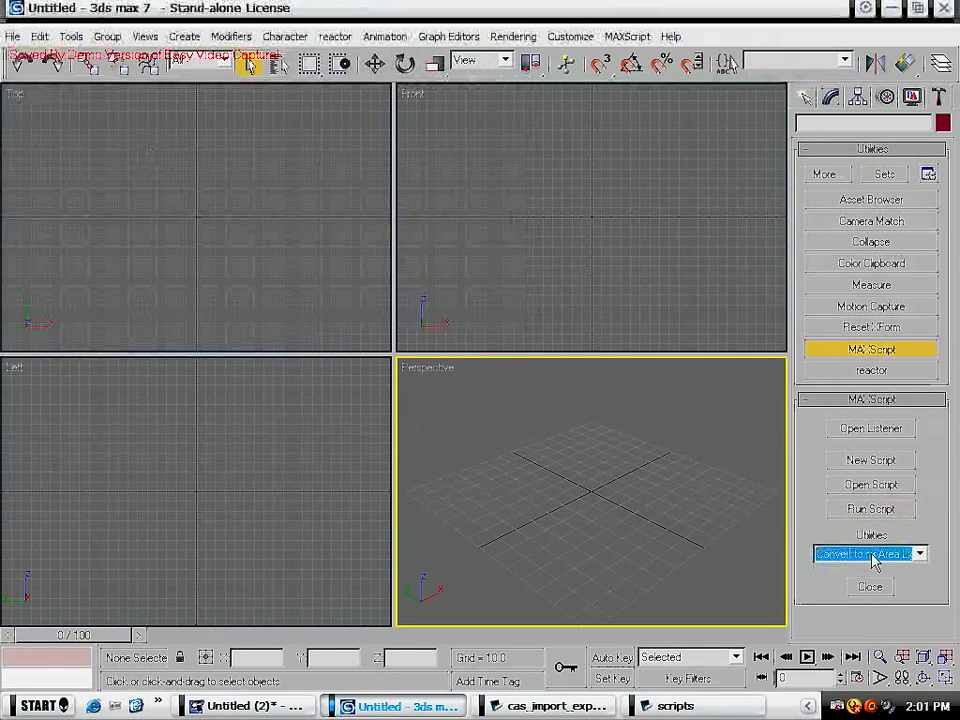
left_click(864, 552)
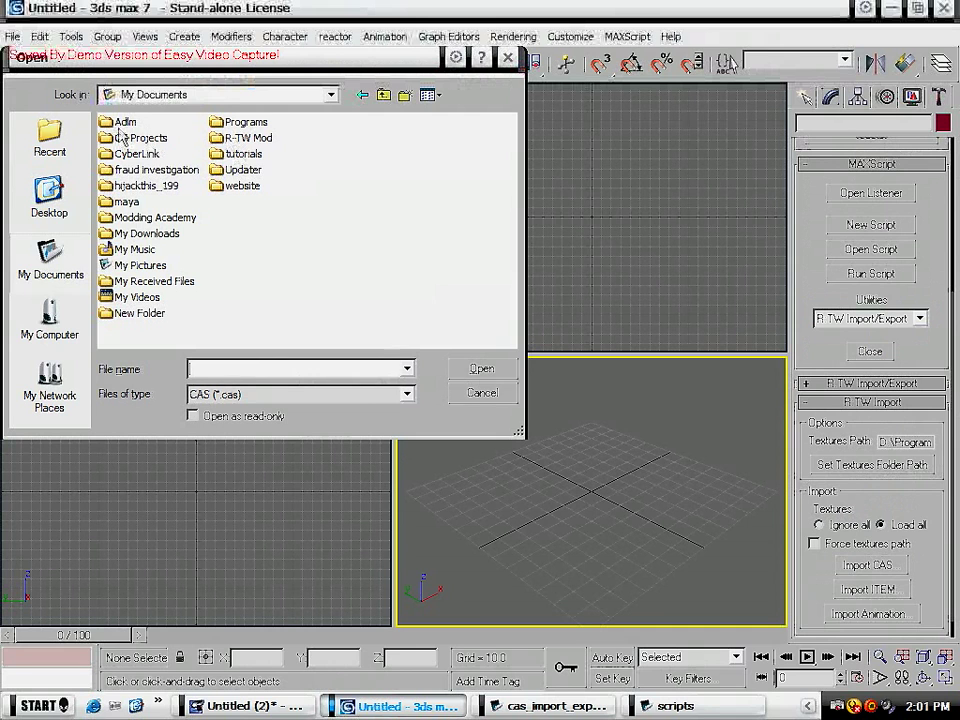
- Import a unit_barb_peasant .CAS file from Desktop > Data > models_unit, continuing past the warning
left_click(48, 200)
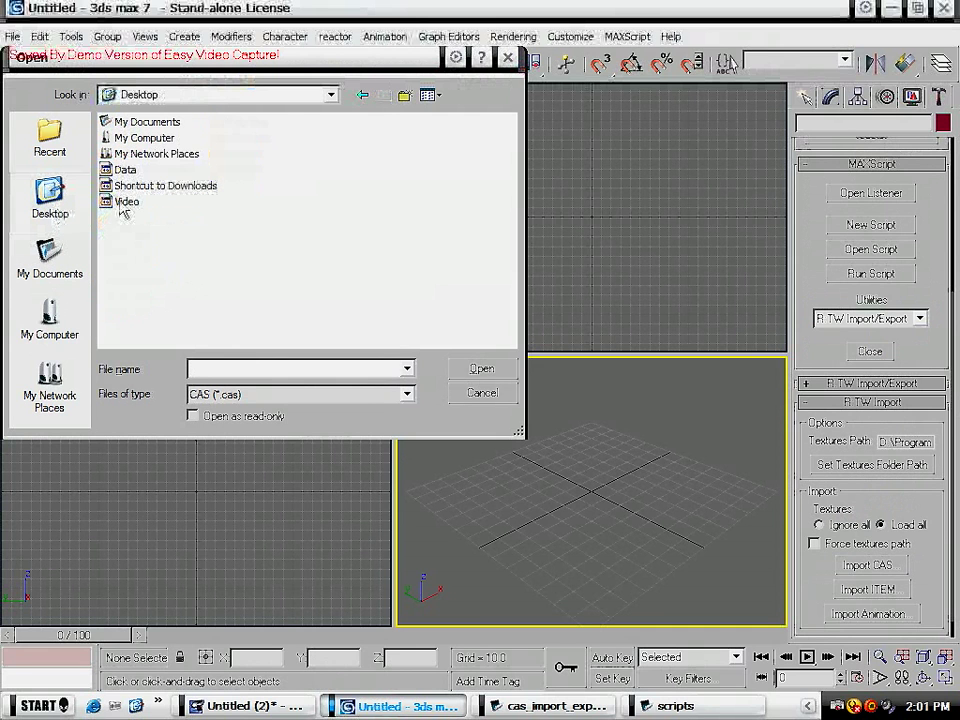
double_click(126, 168)
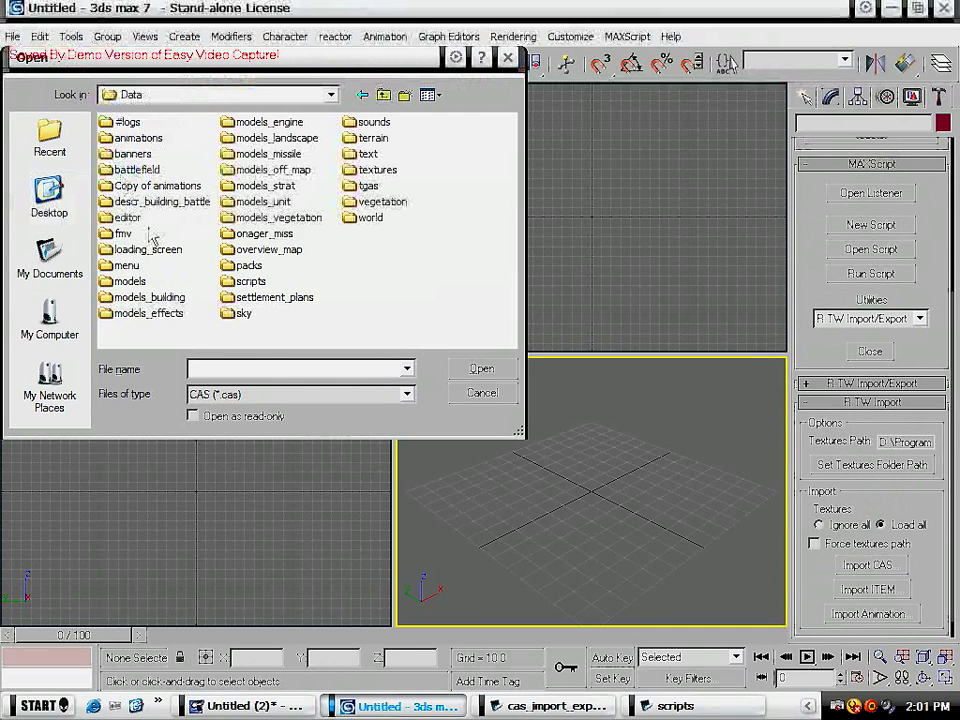
mouse_move(152, 108)
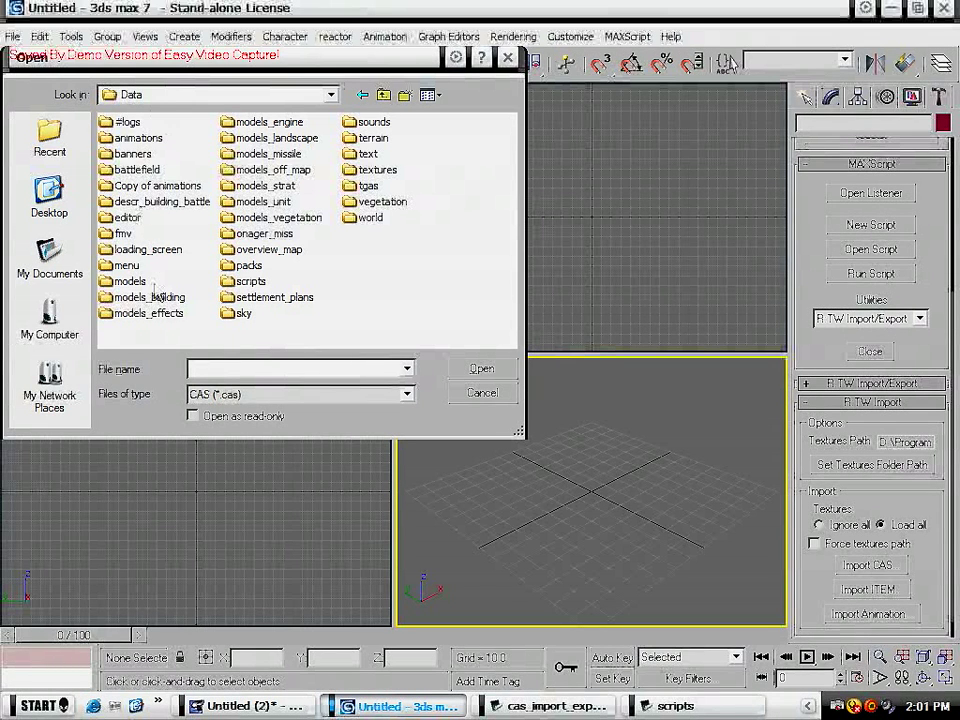
left_click(262, 200)
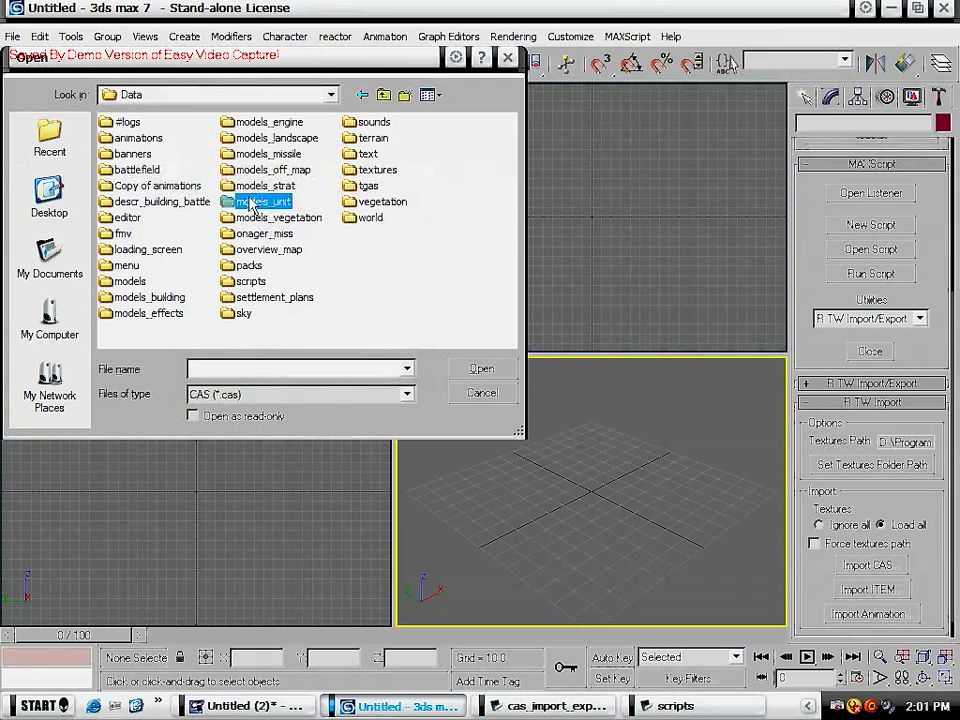
double_click(268, 200)
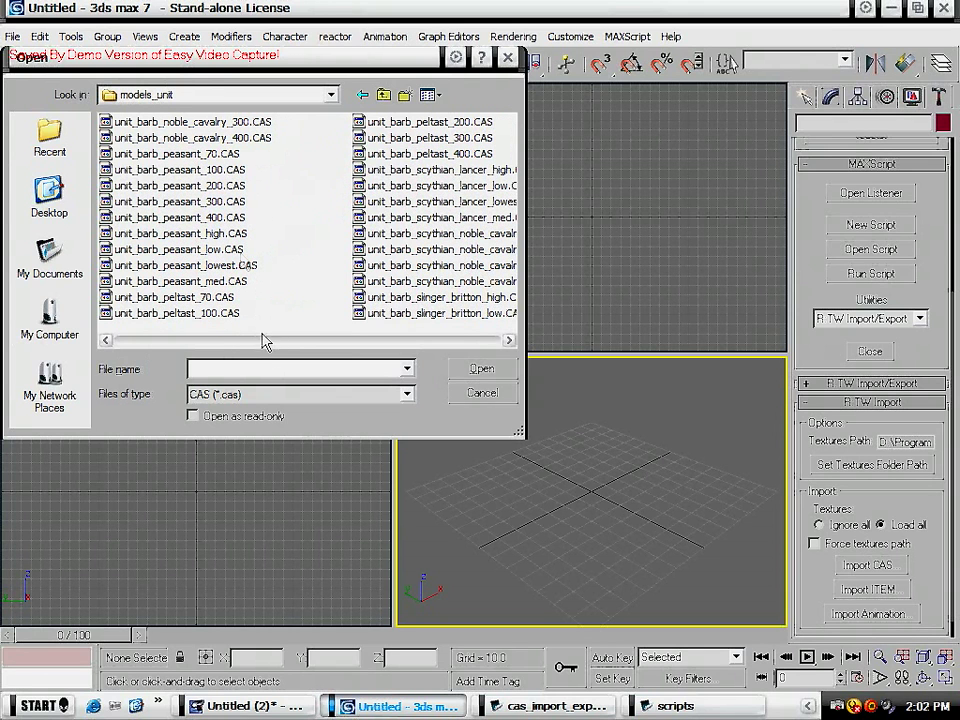
mouse_move(218, 232)
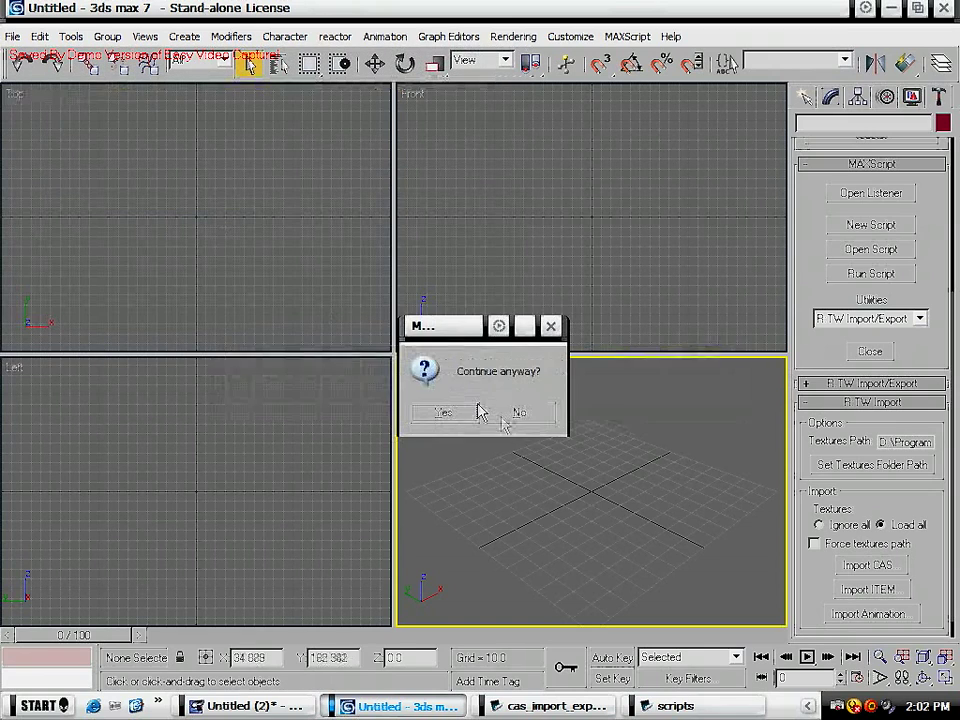
left_click(444, 412)
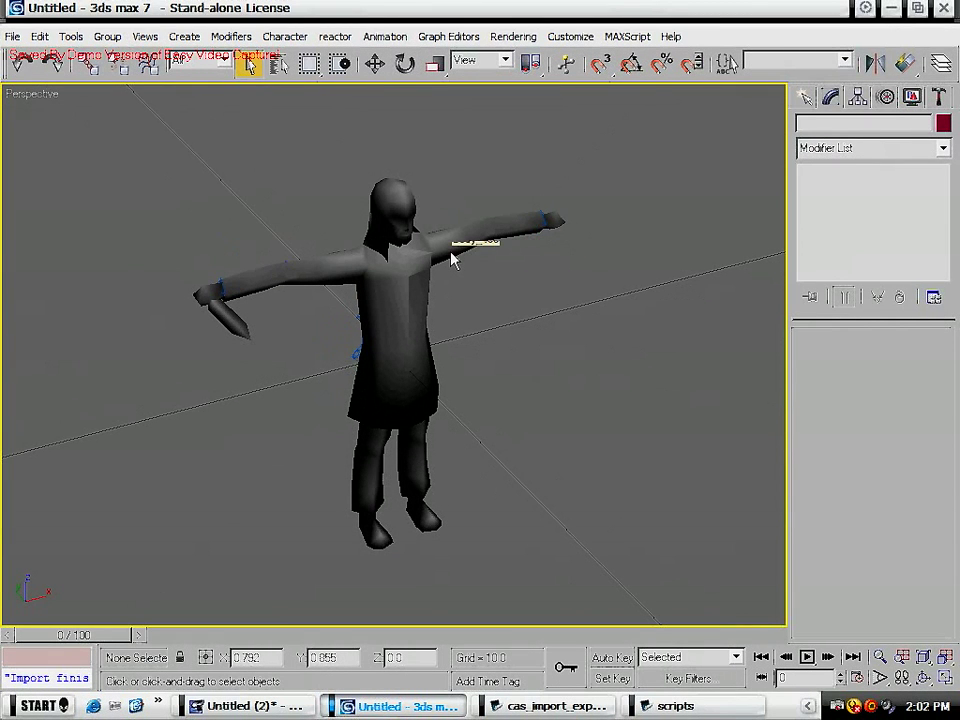
mouse_move(518, 336)
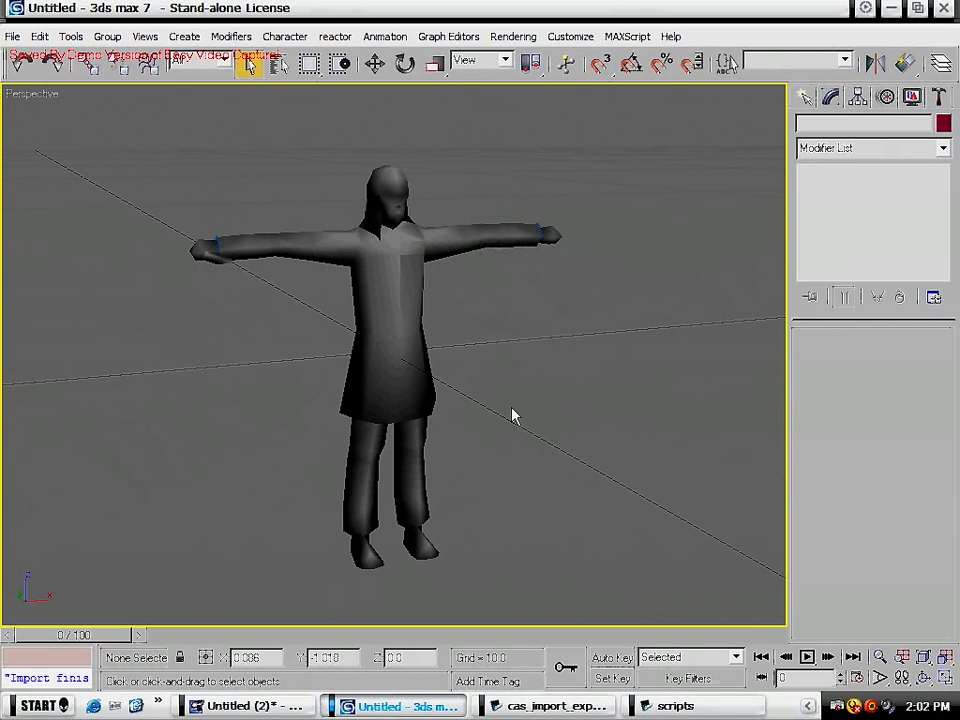
mouse_move(500, 396)
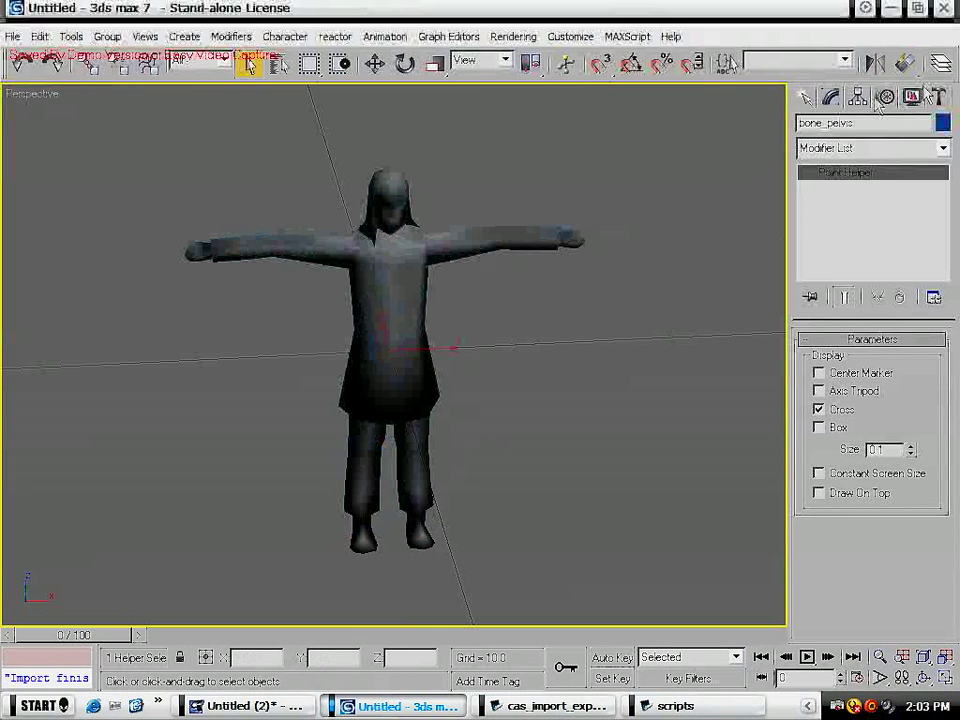
- Select the Body 400 mesh and hide Helpers by category so the skeleton bones disappear
left_click(910, 96)
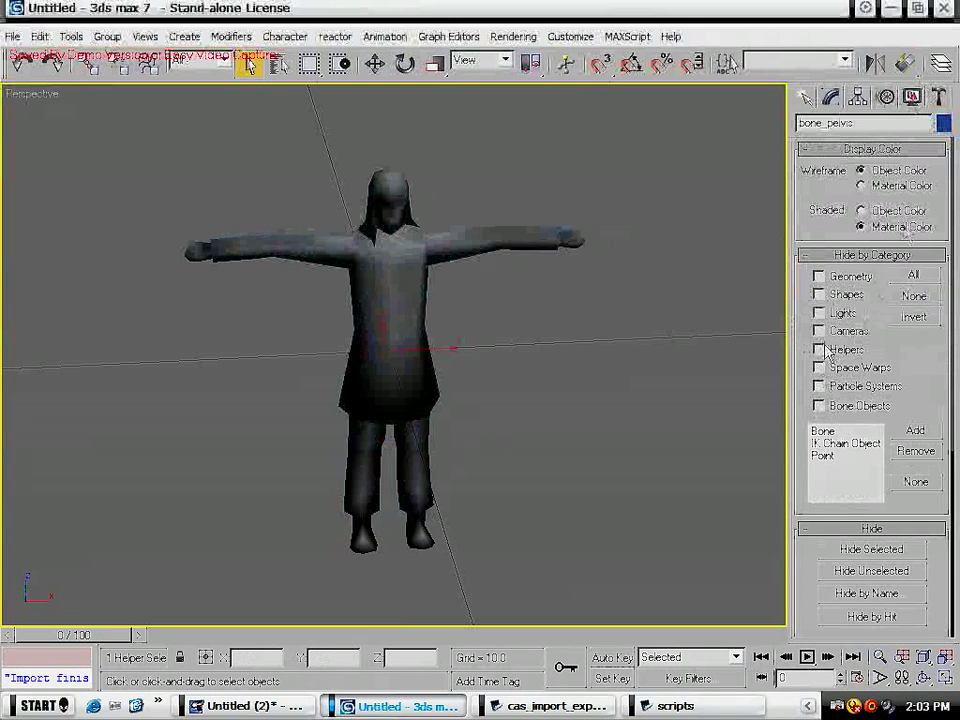
left_click(818, 348)
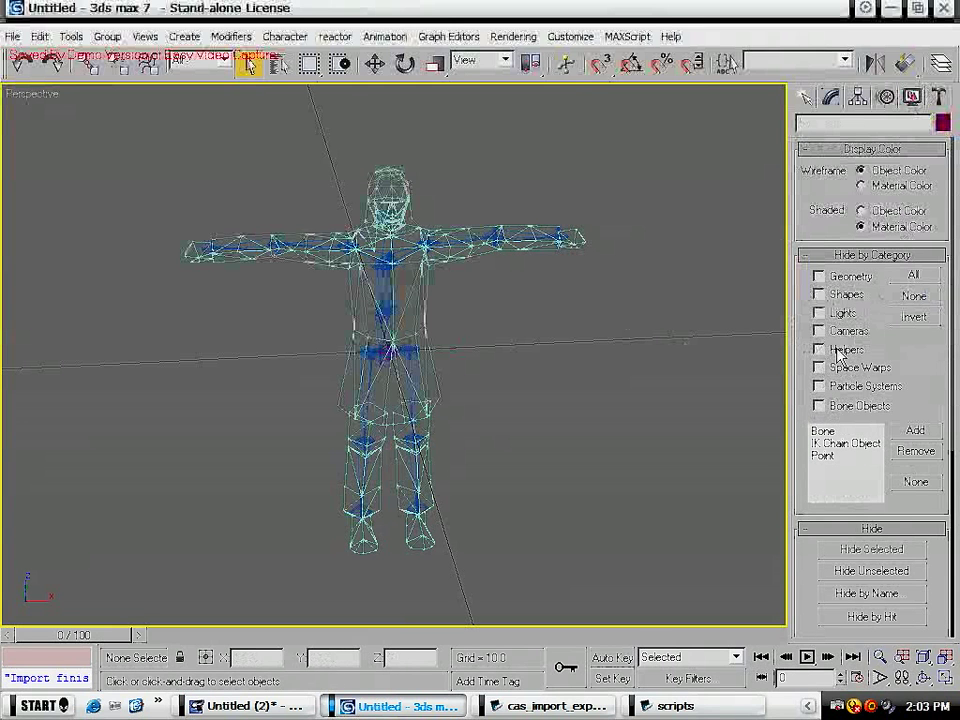
left_click(820, 348)
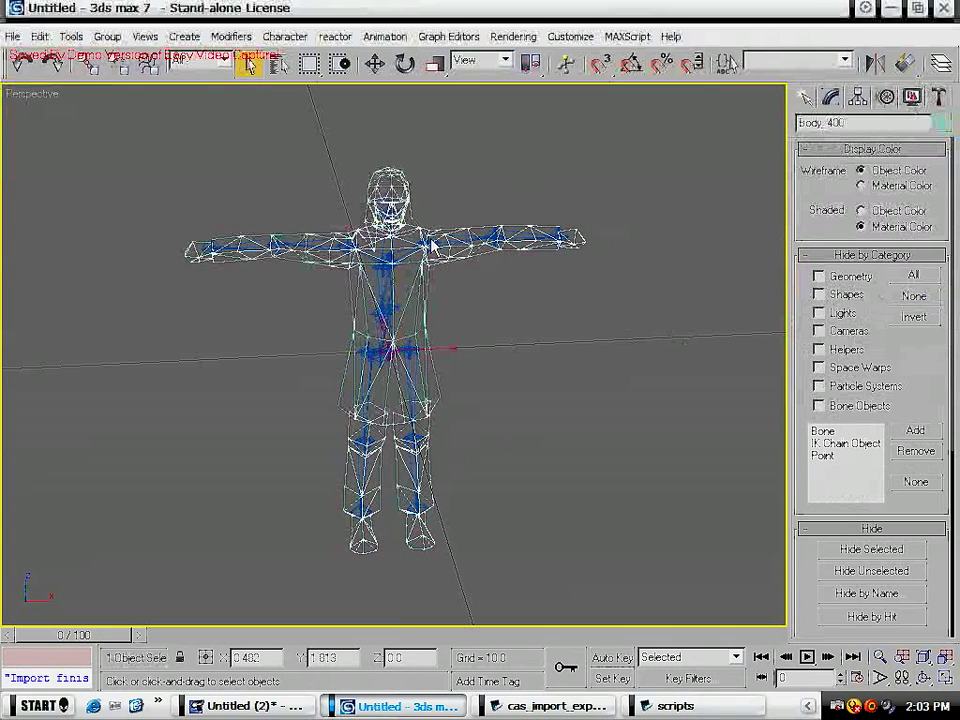
left_click(424, 240)
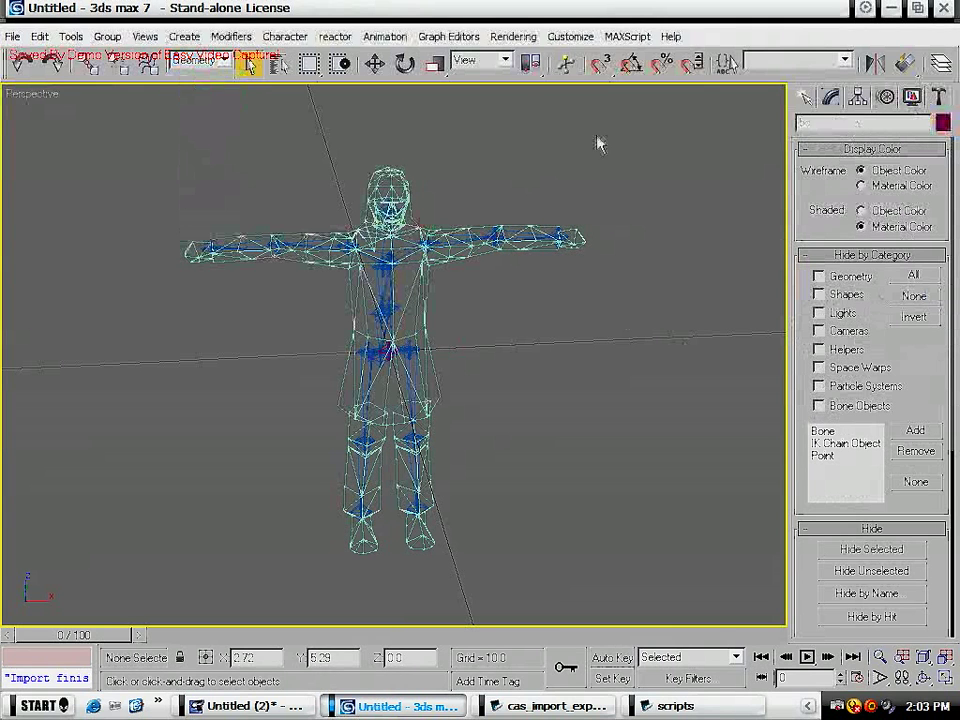
left_click(390, 344)
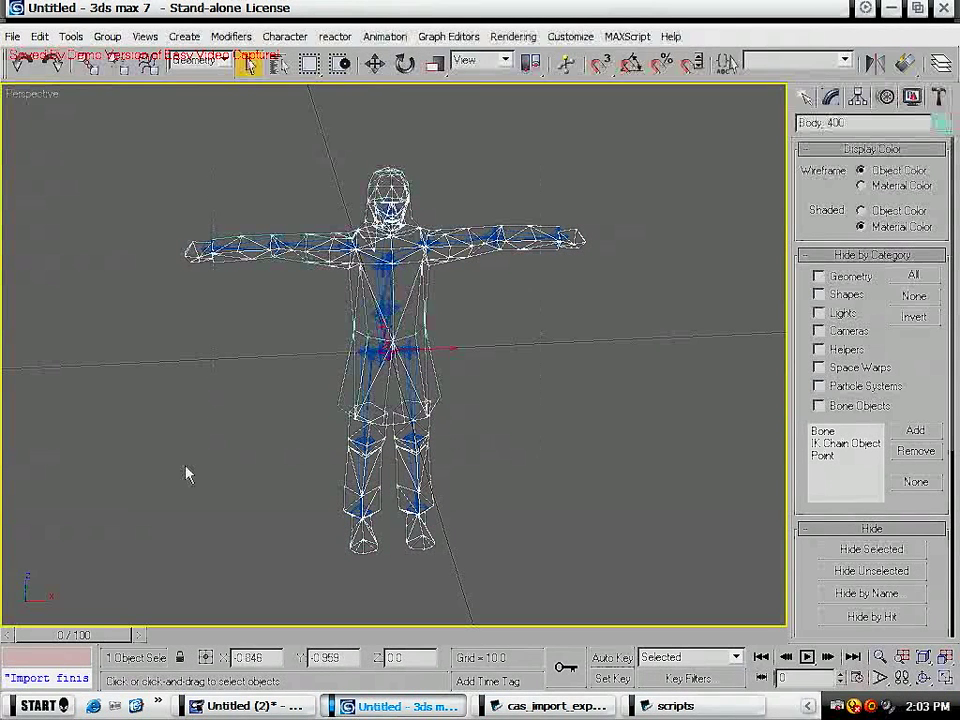
left_click(200, 60)
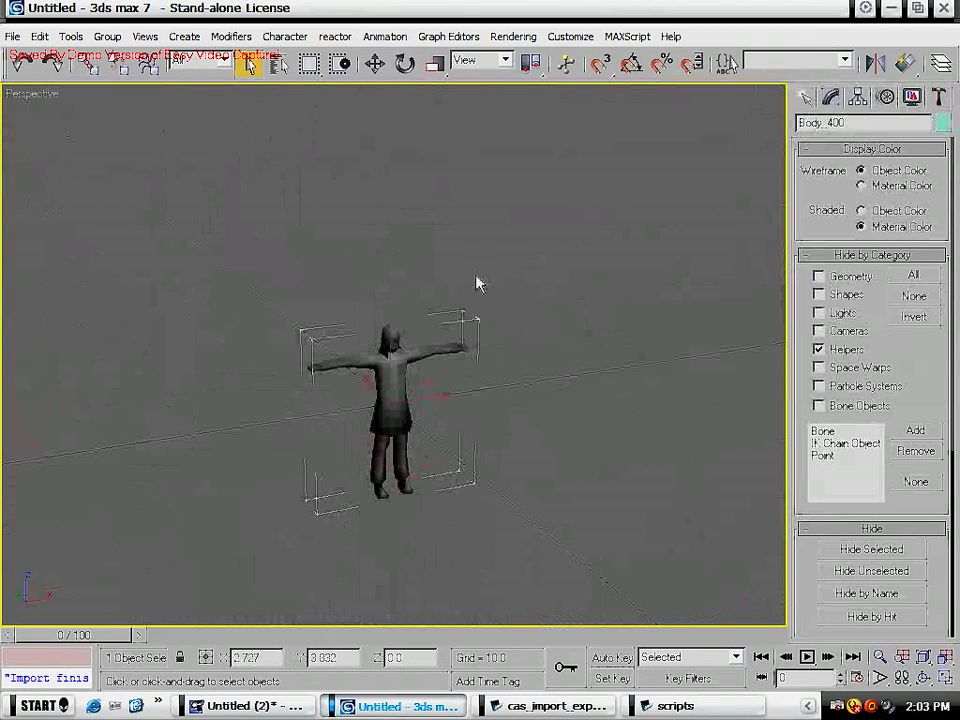
- Uniform-scale Body 400 to 3000 via the Transform Type-In, then make its mesh editable
left_click(434, 62)
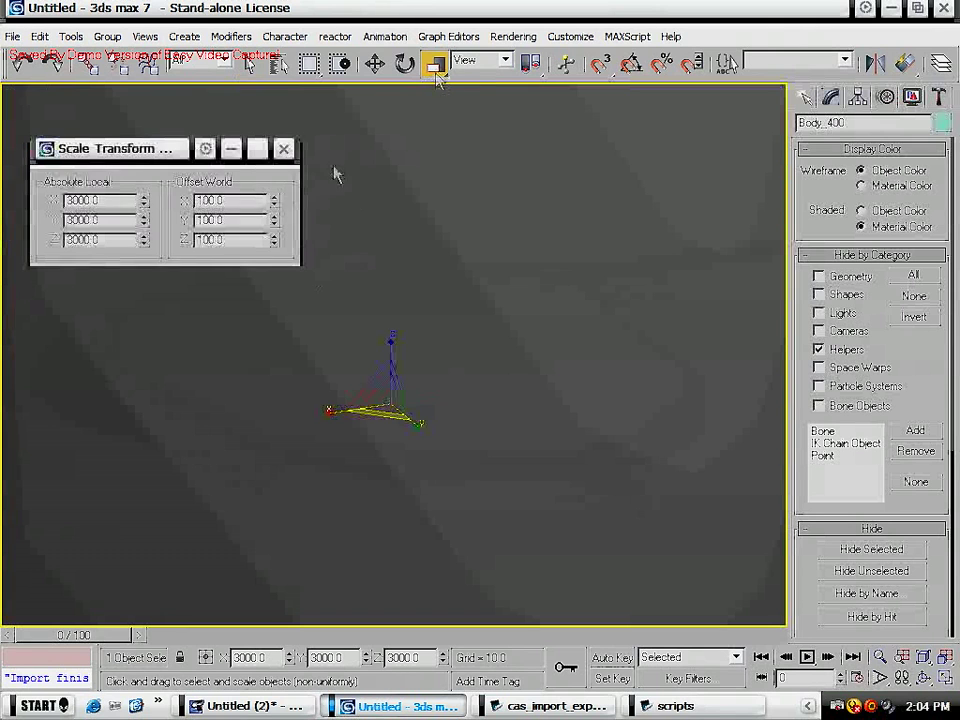
left_click(404, 62)
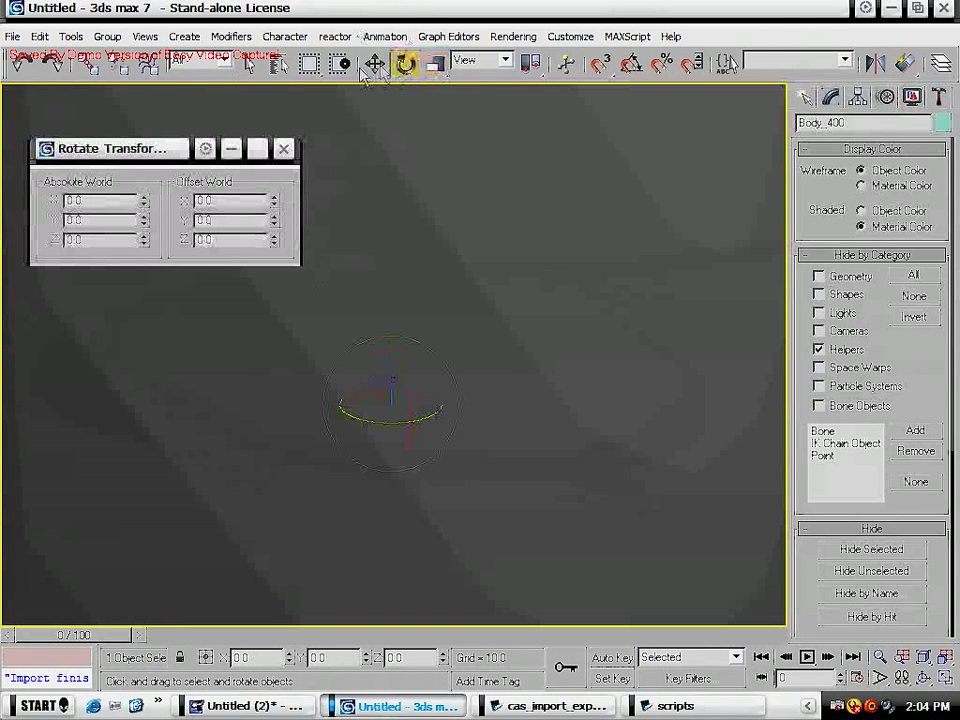
left_click(376, 62)
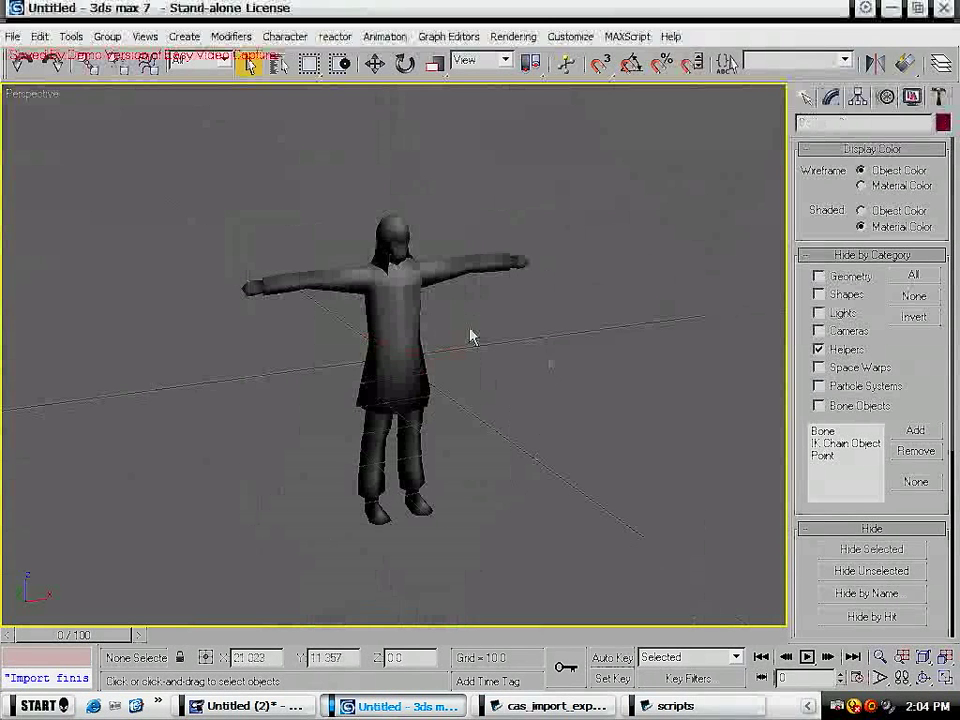
left_click(300, 296)
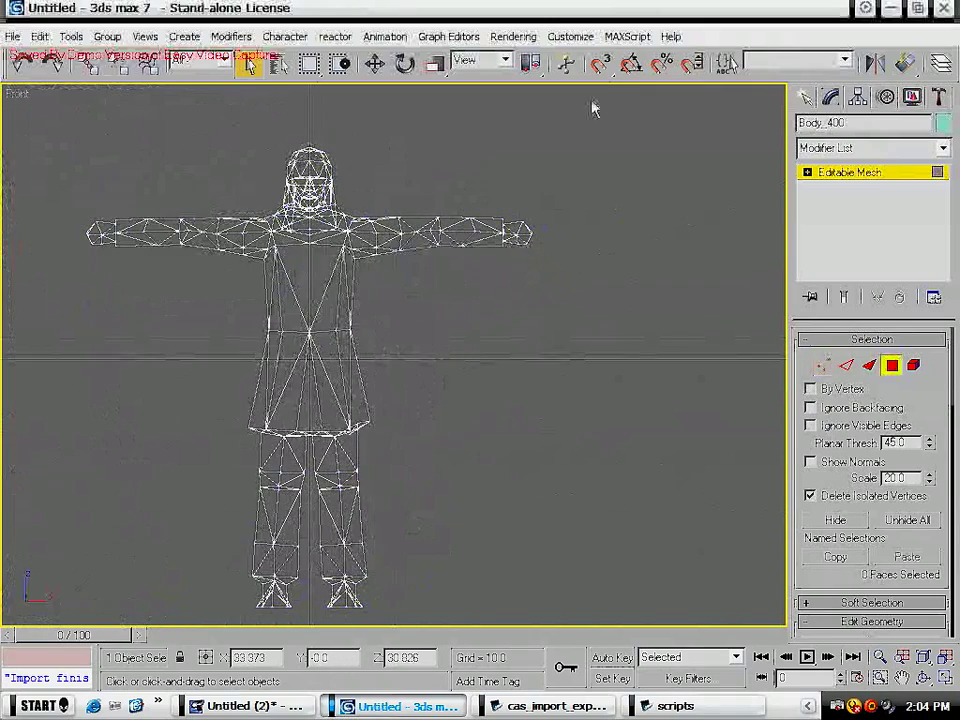
- Select one half of the body mesh in front view and delete it, leaving a half body
left_click_drag(596, 108, 312, 336)
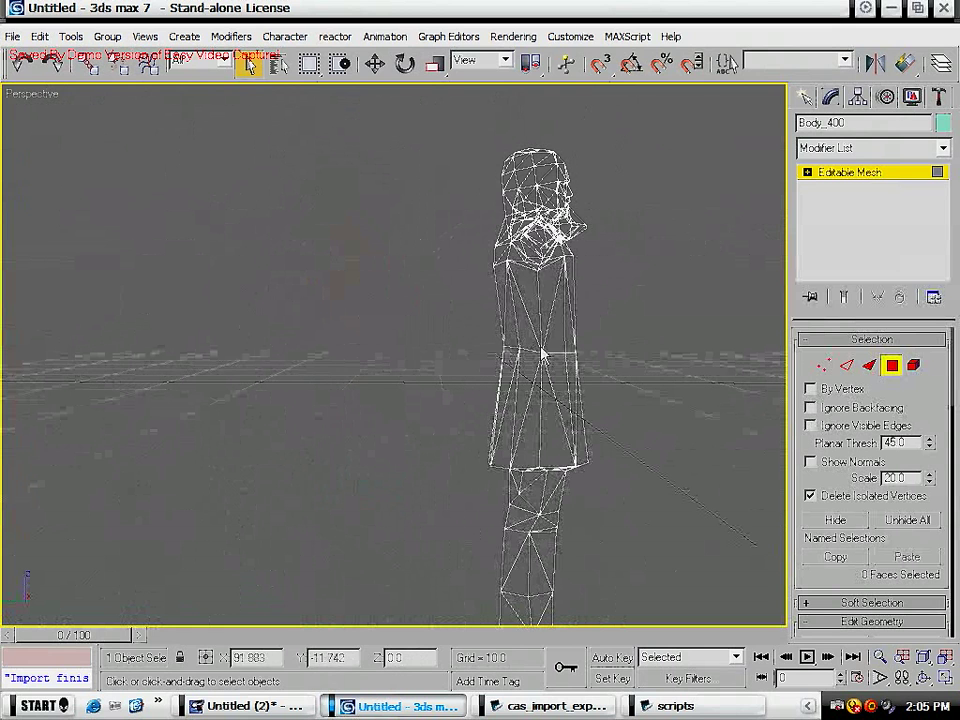
left_click_drag(540, 356, 350, 188)
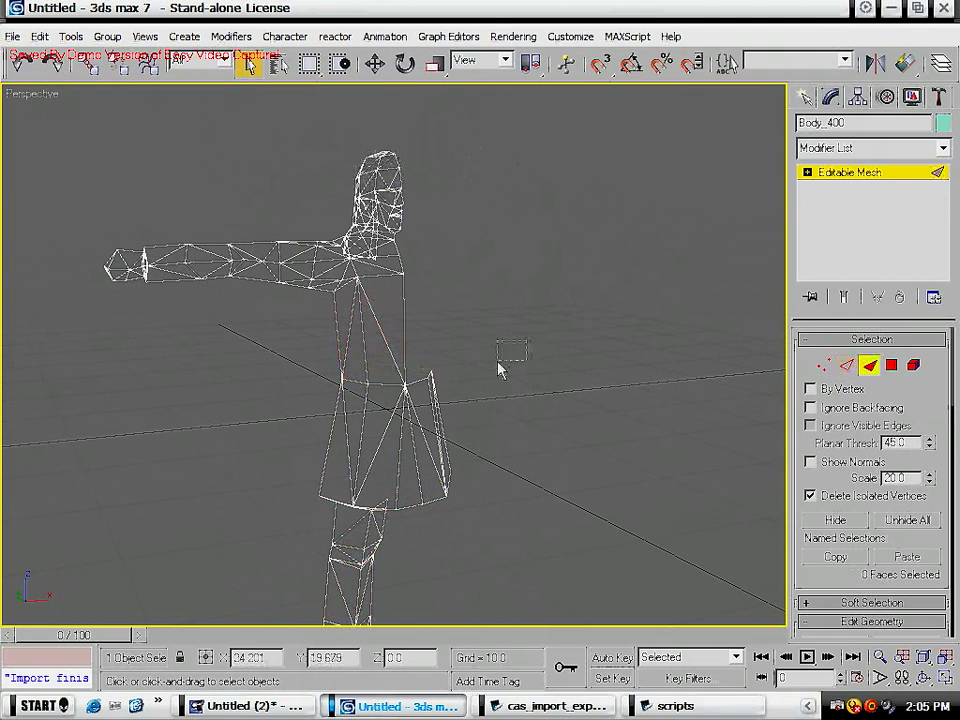
mouse_move(490, 330)
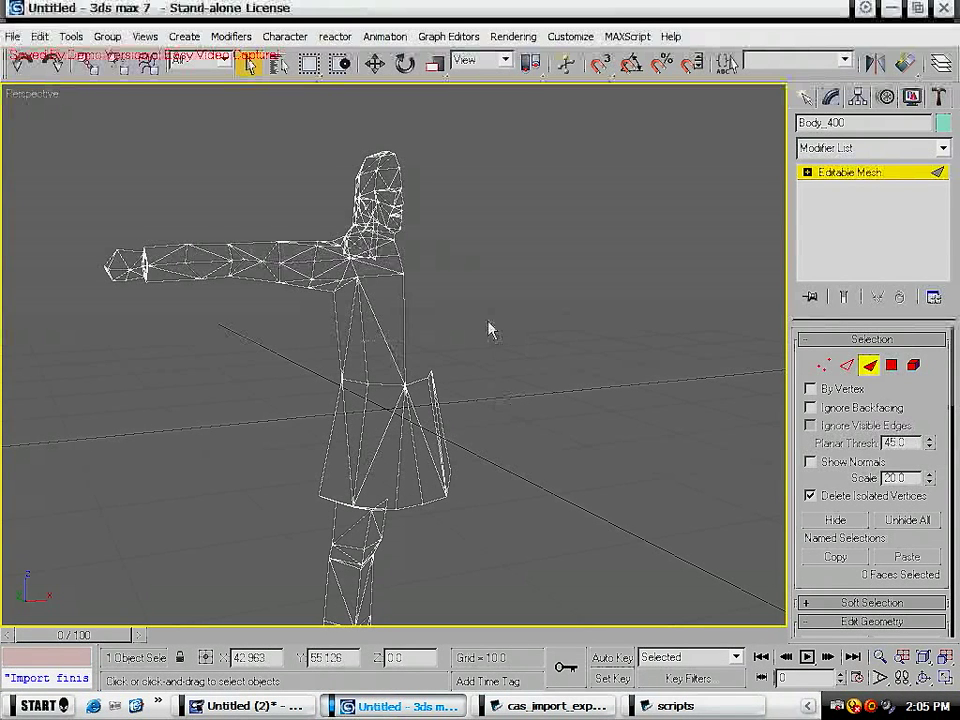
mouse_move(486, 330)
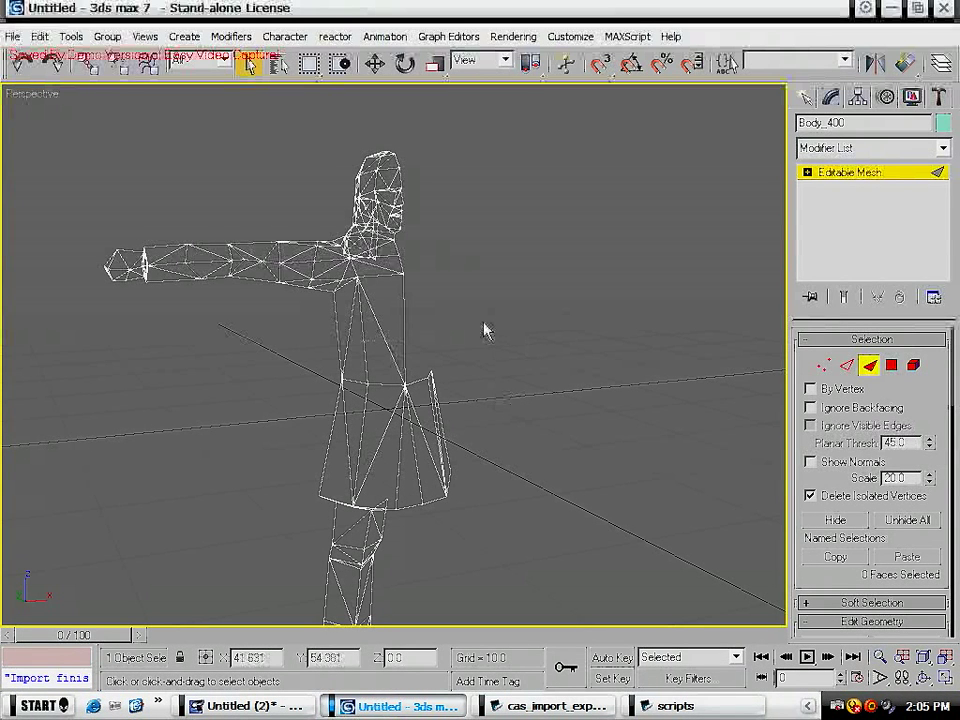
- Switch to Element sub-object selection and select the skirt faces
left_click(892, 364)
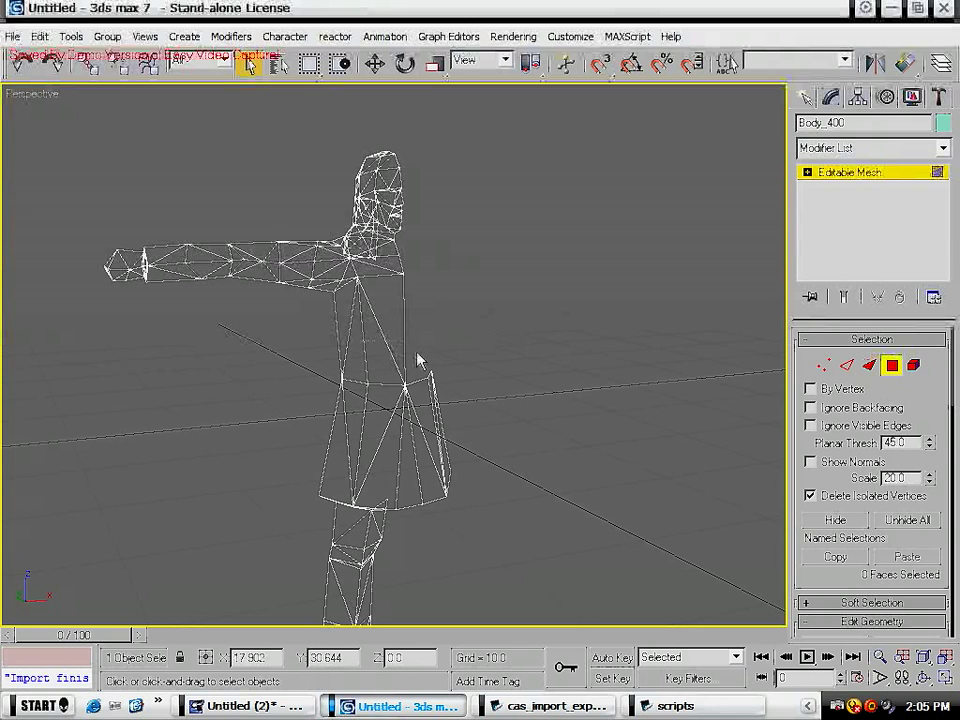
left_click(868, 364)
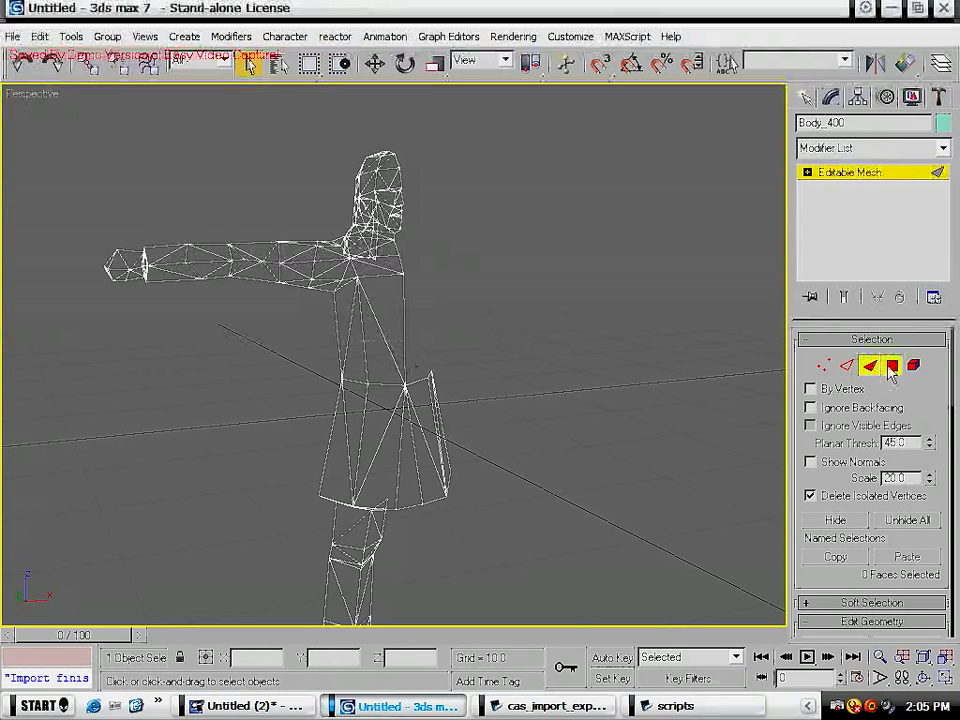
left_click(892, 364)
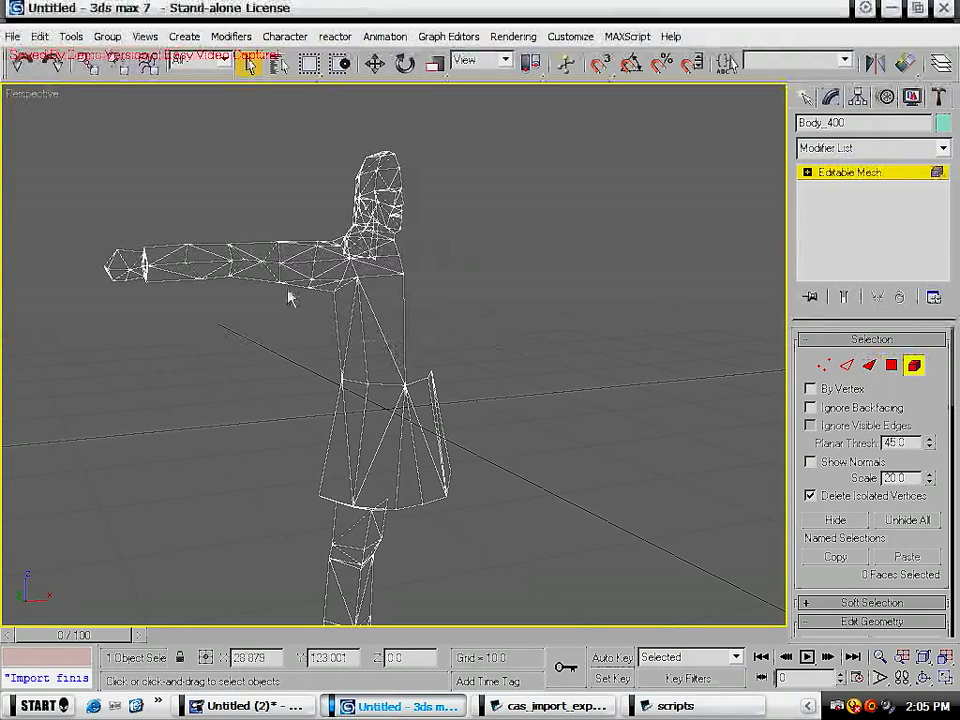
left_click(240, 260)
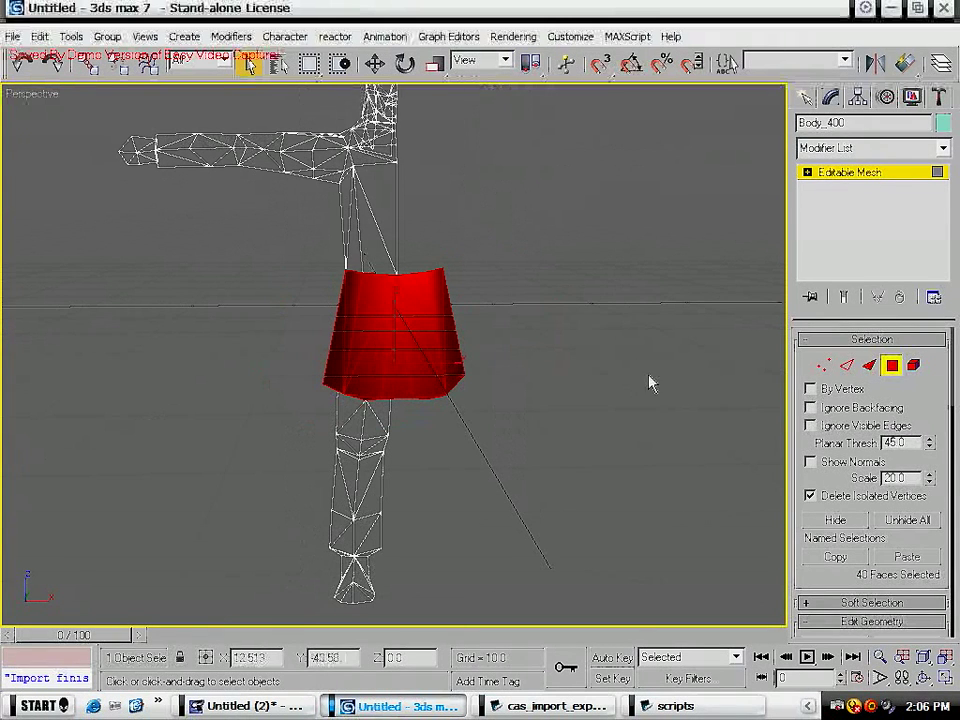
- Detach the skirt faces as a separate object named 'ski'
left_click(872, 376)
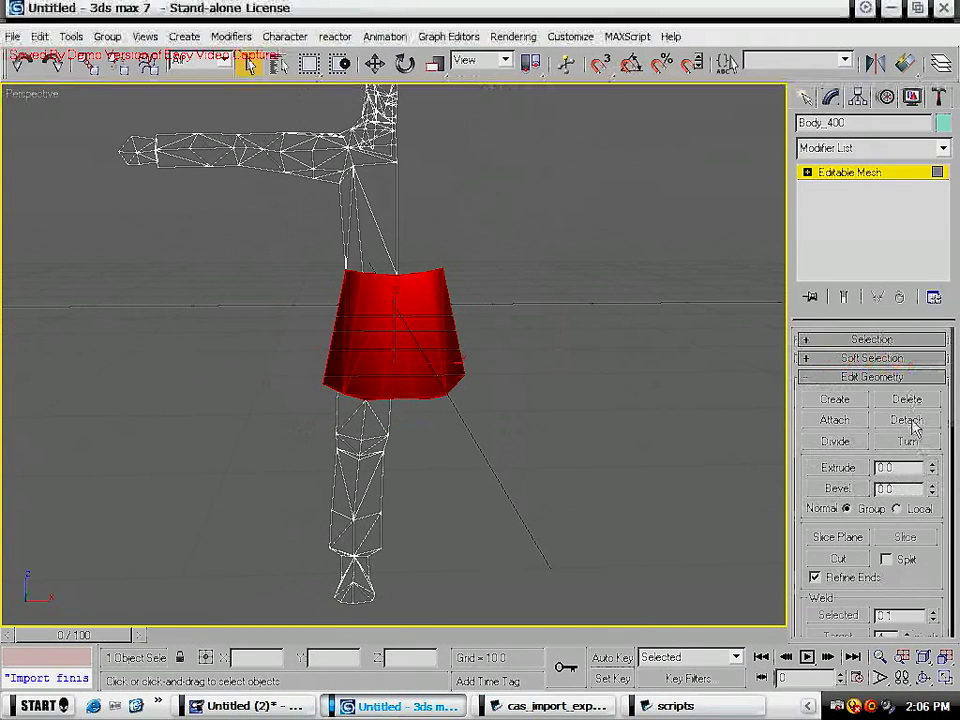
left_click(904, 420)
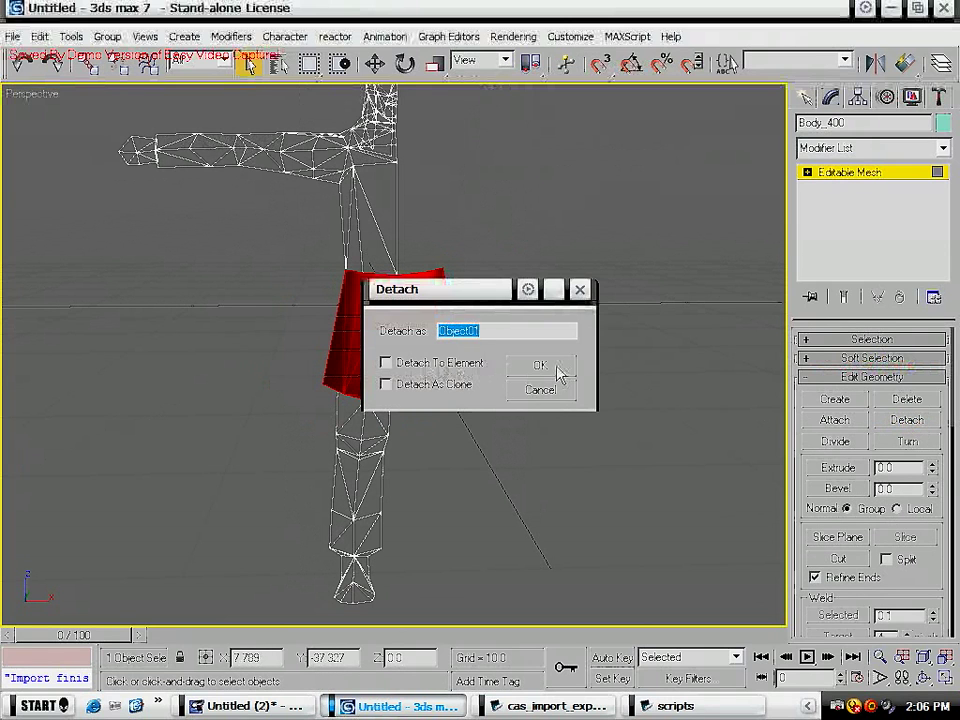
type("ski")
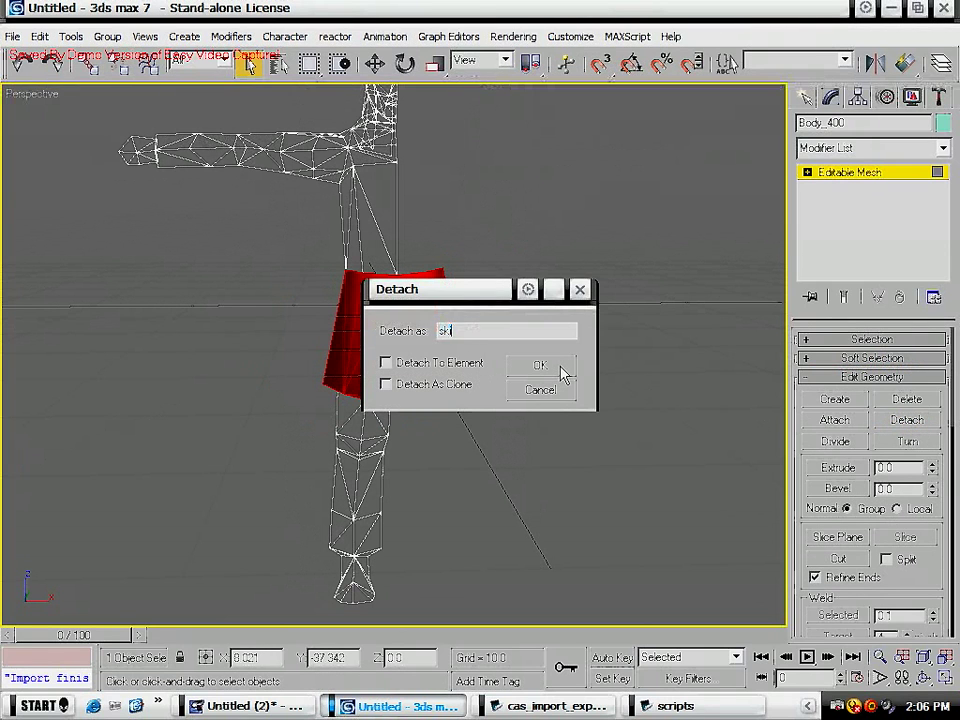
left_click(540, 364)
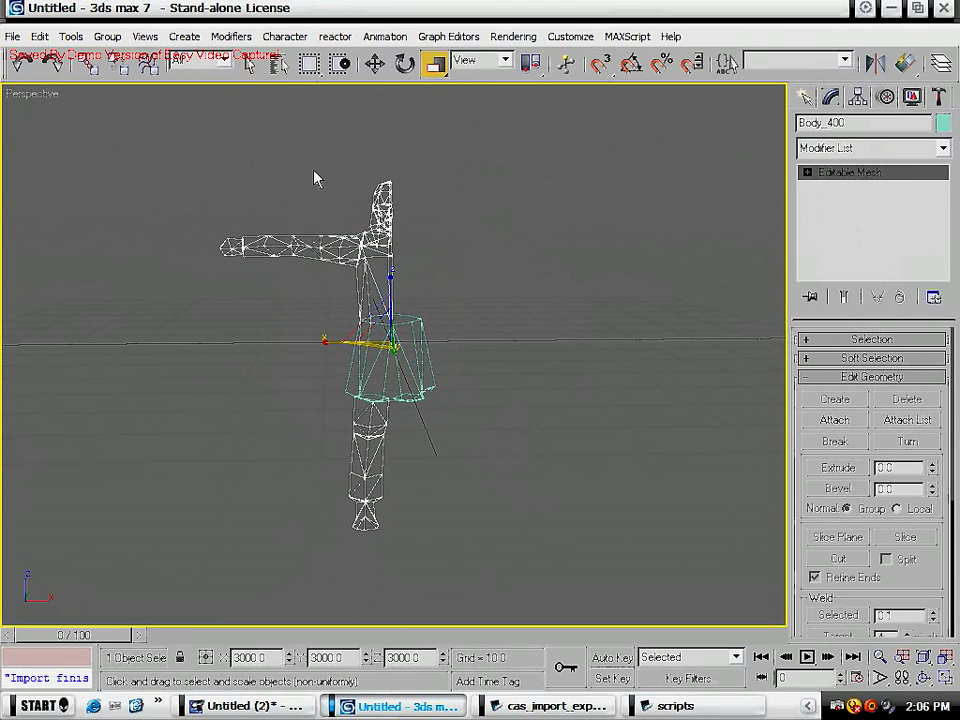
mouse_move(60, 30)
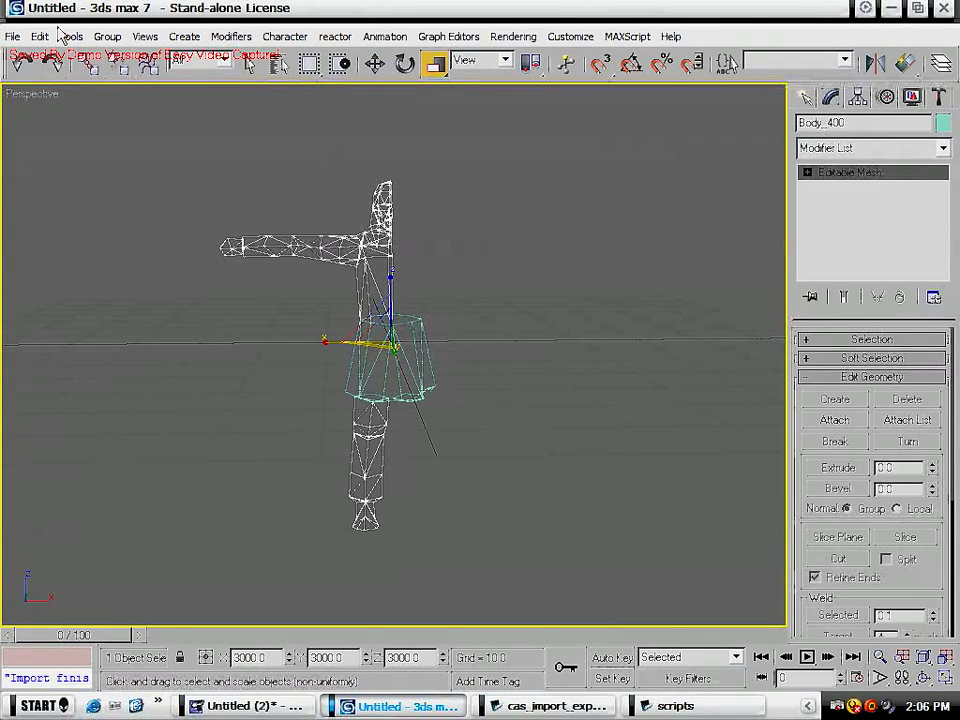
- Clone the half body as instance Body_01 and mirror it with X scale -3000
left_click(40, 36)
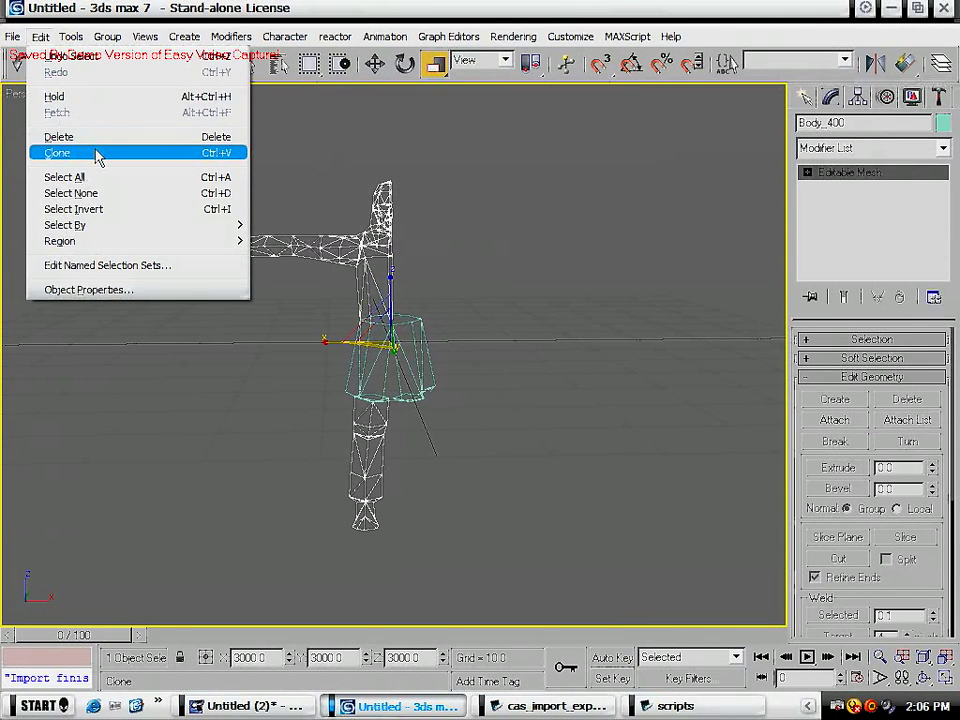
left_click(56, 152)
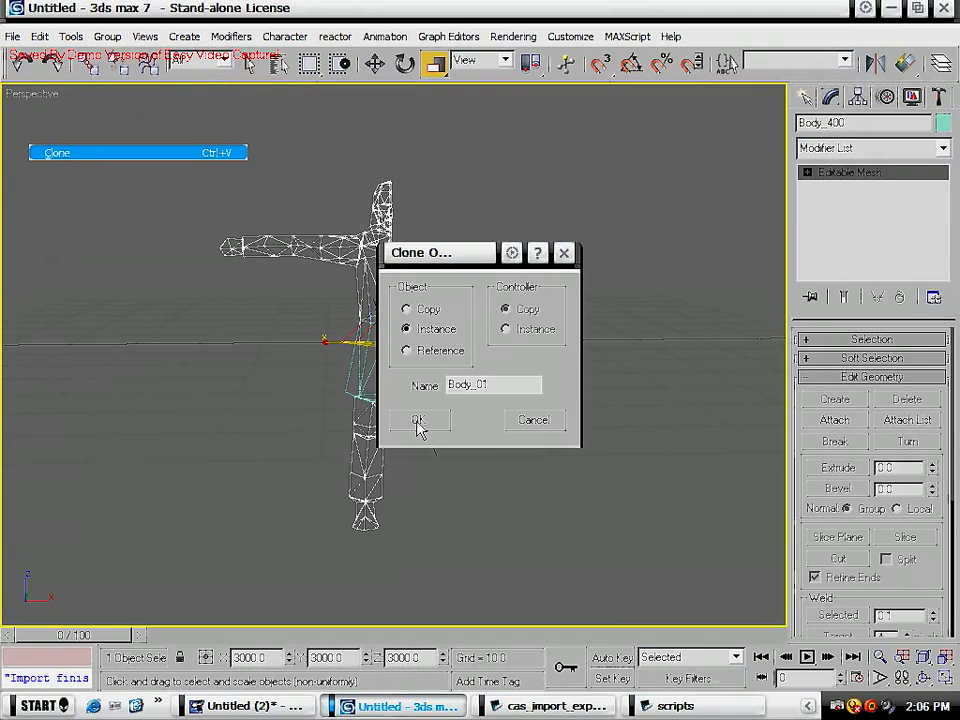
left_click(418, 420)
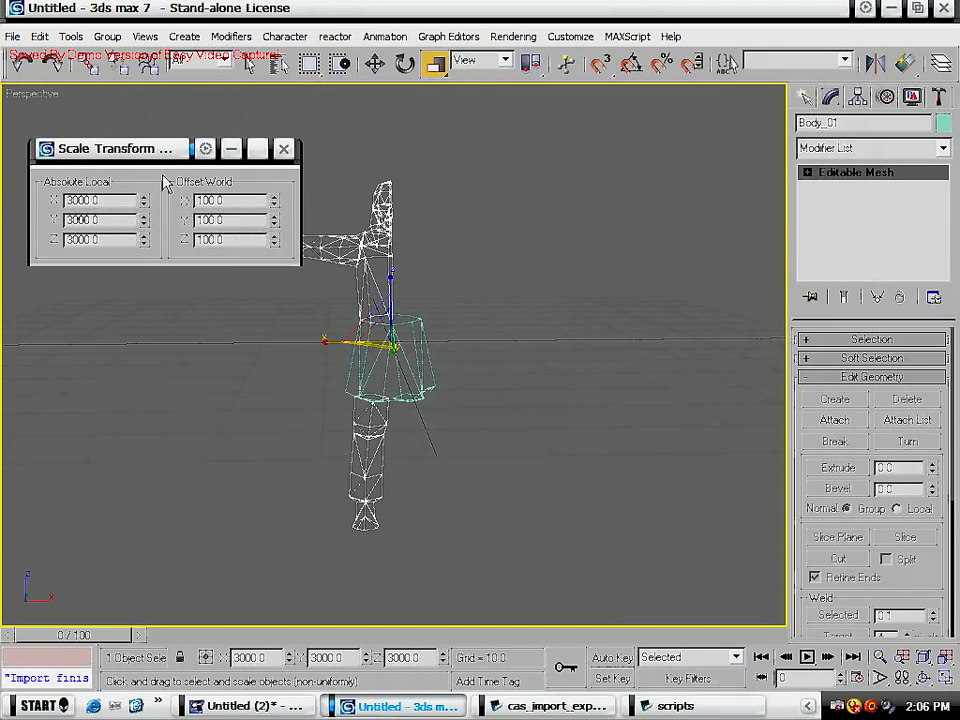
mouse_move(184, 160)
type("-3000")
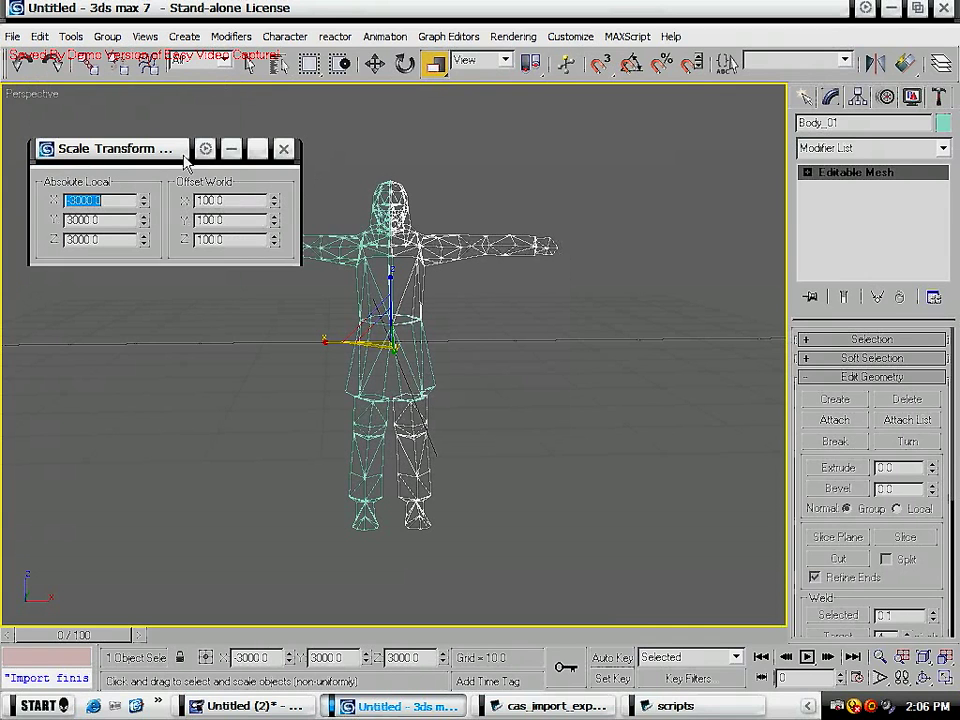
left_click(284, 148)
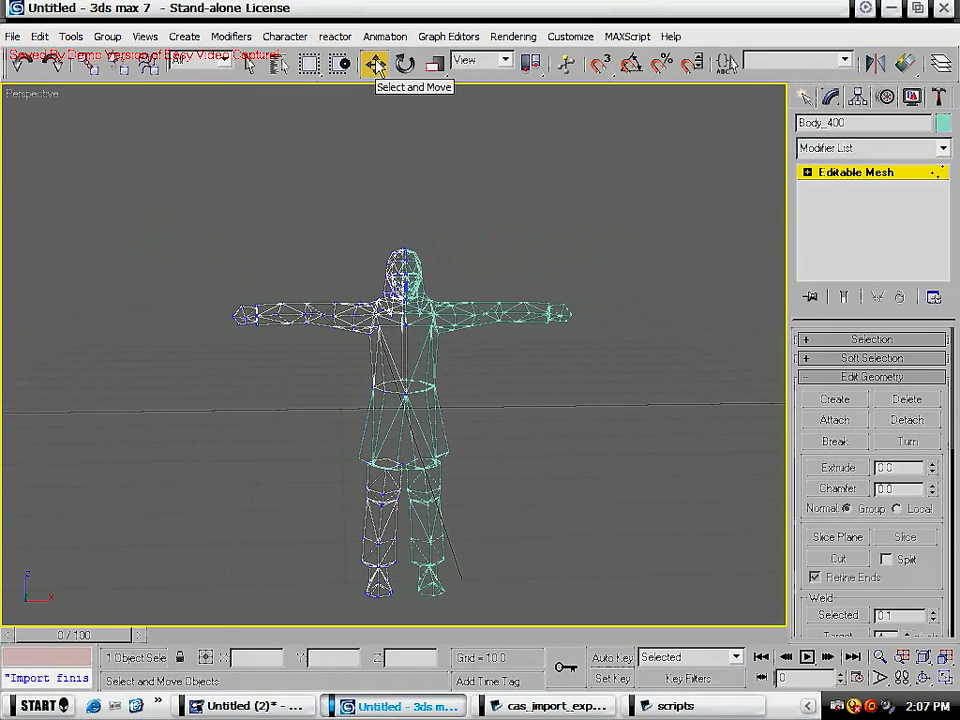
- Enable 3D vertex snapping and drag the mirrored half body into place against the original
left_click(404, 62)
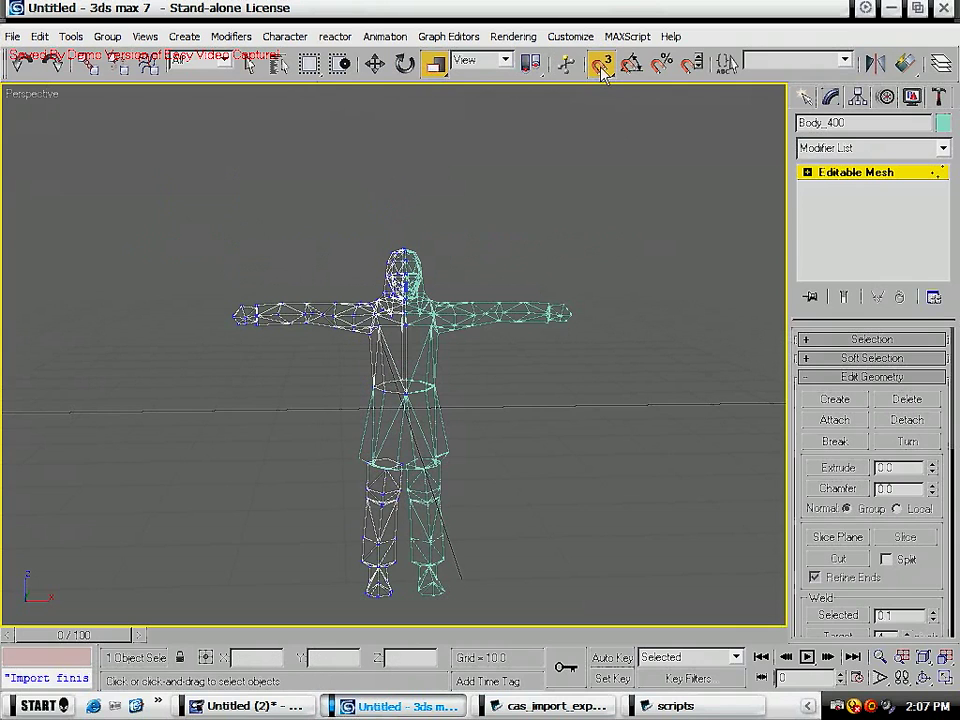
mouse_move(604, 64)
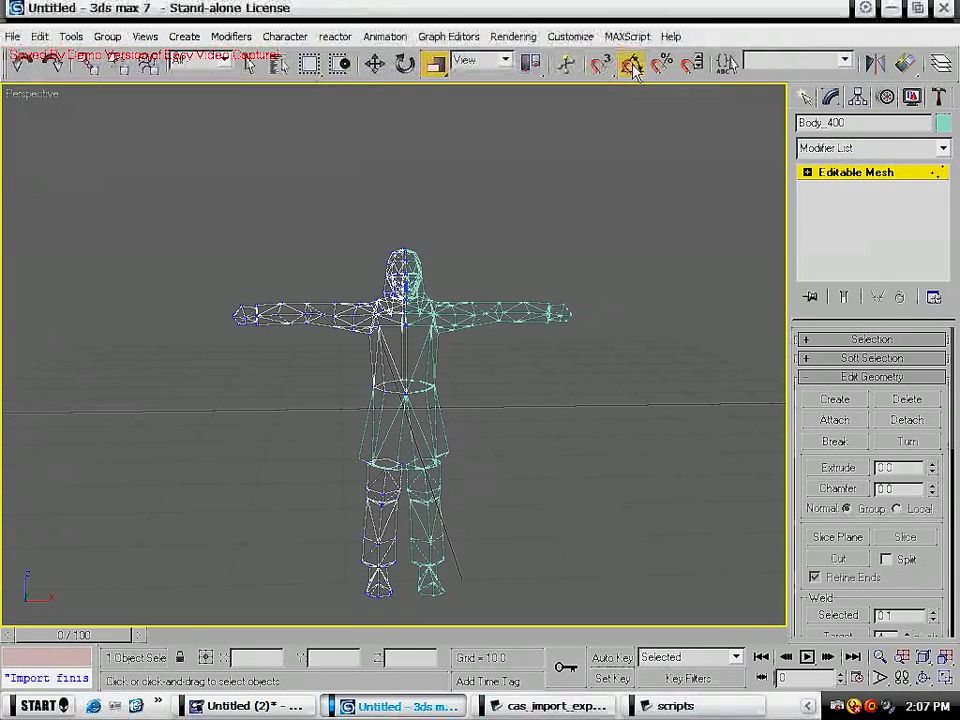
left_click(632, 62)
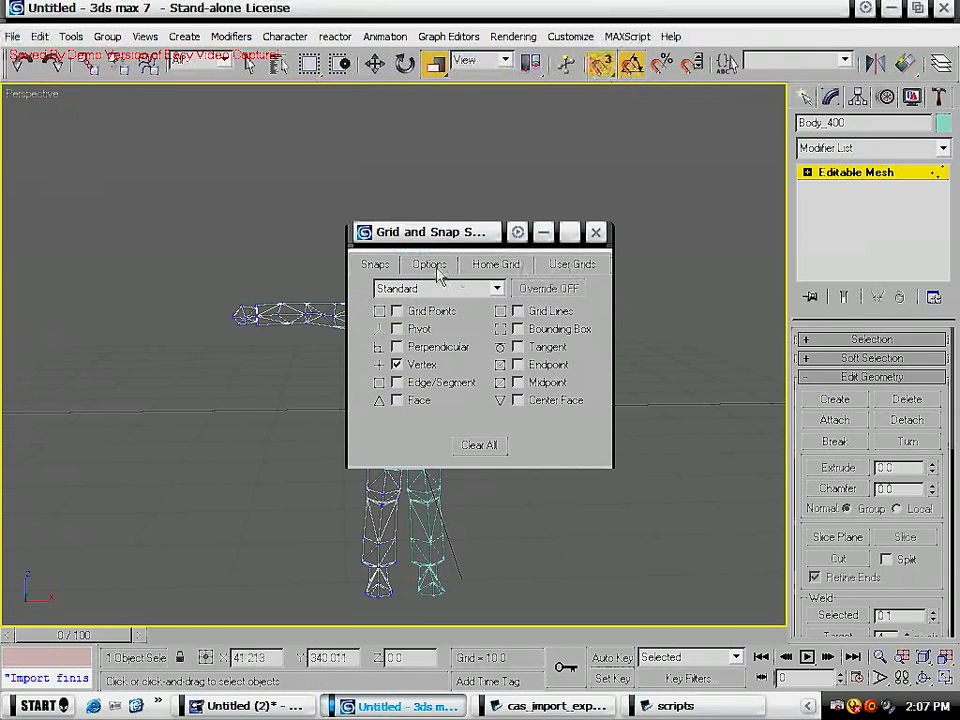
left_click(428, 264)
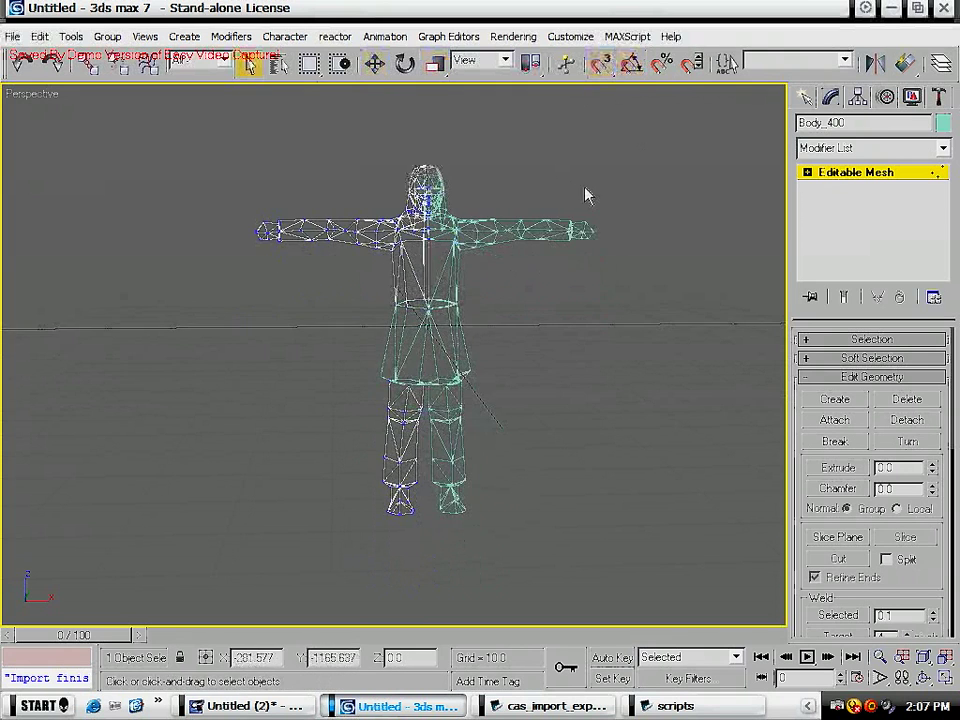
left_click_drag(588, 196, 470, 344)
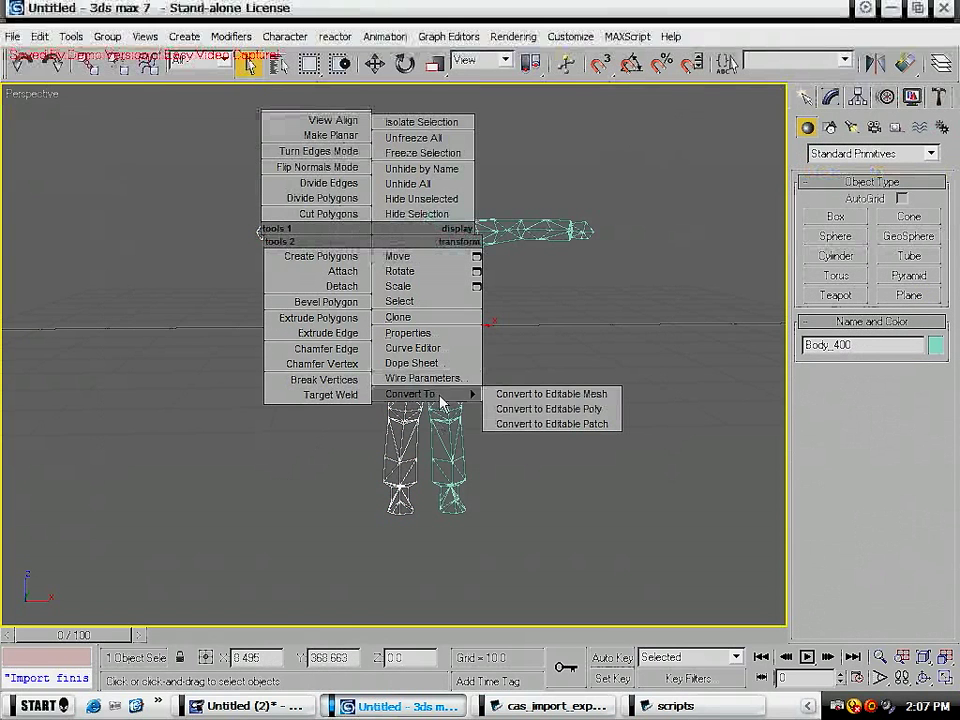
- Convert the body to Editable Poly and raise the vertex Weld threshold for the center seam
left_click(548, 408)
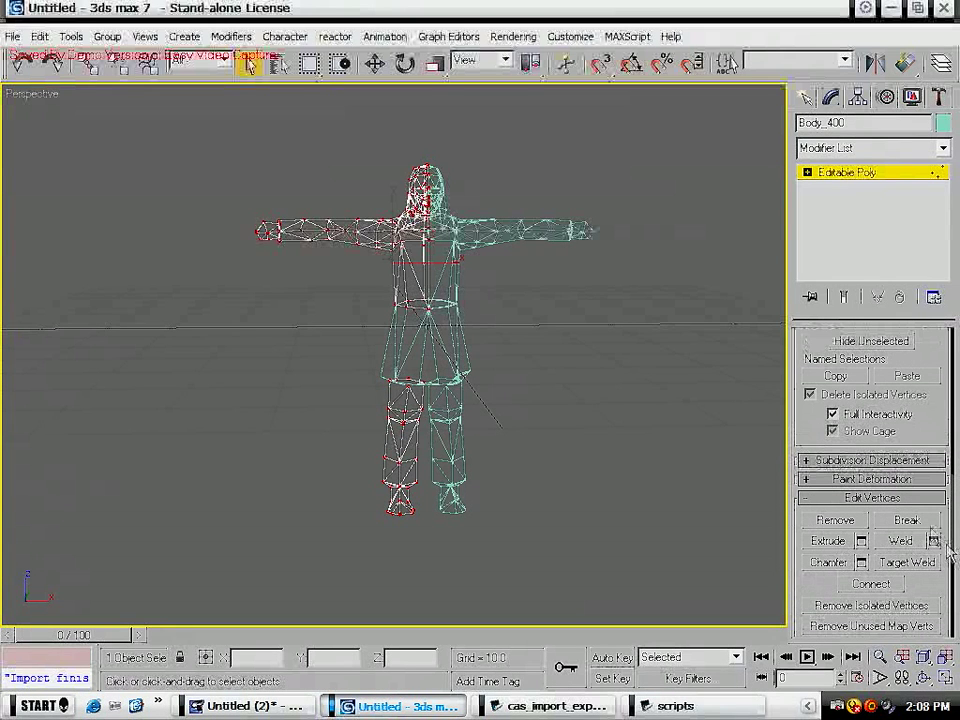
left_click(934, 540)
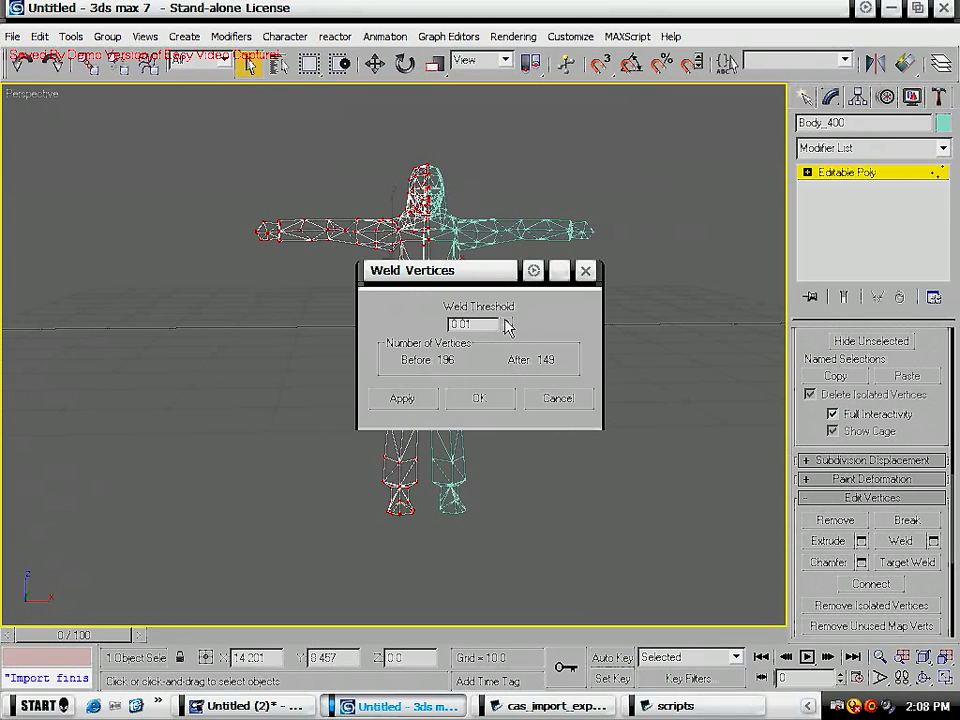
left_click(506, 320)
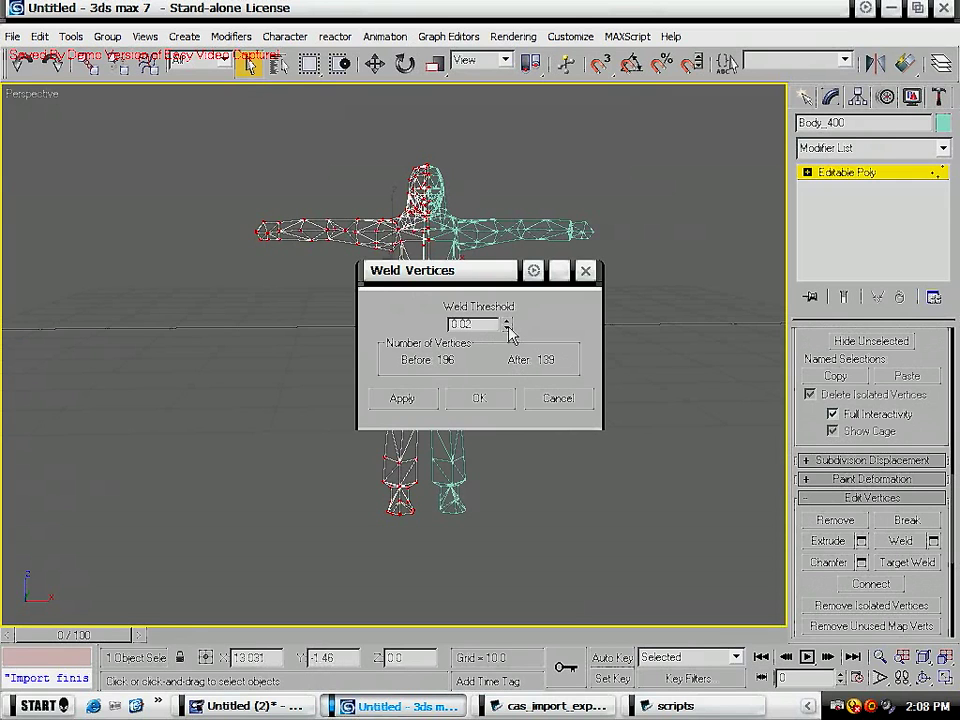
left_click(478, 398)
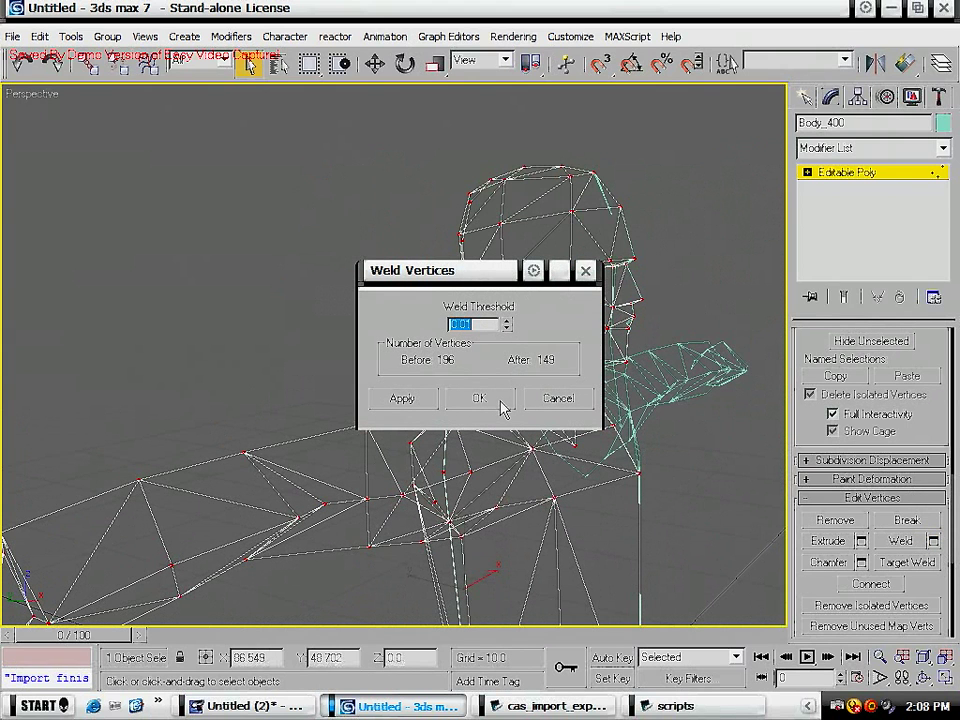
mouse_move(596, 396)
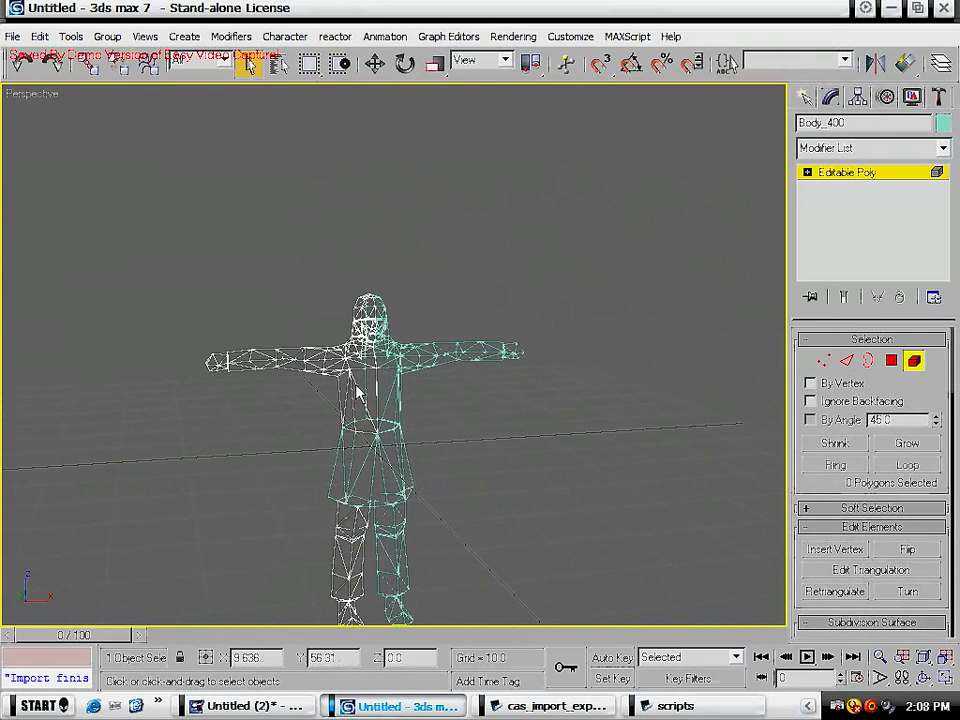
- Select the head and arm seam vertices and weld them into one mesh
left_click(260, 362)
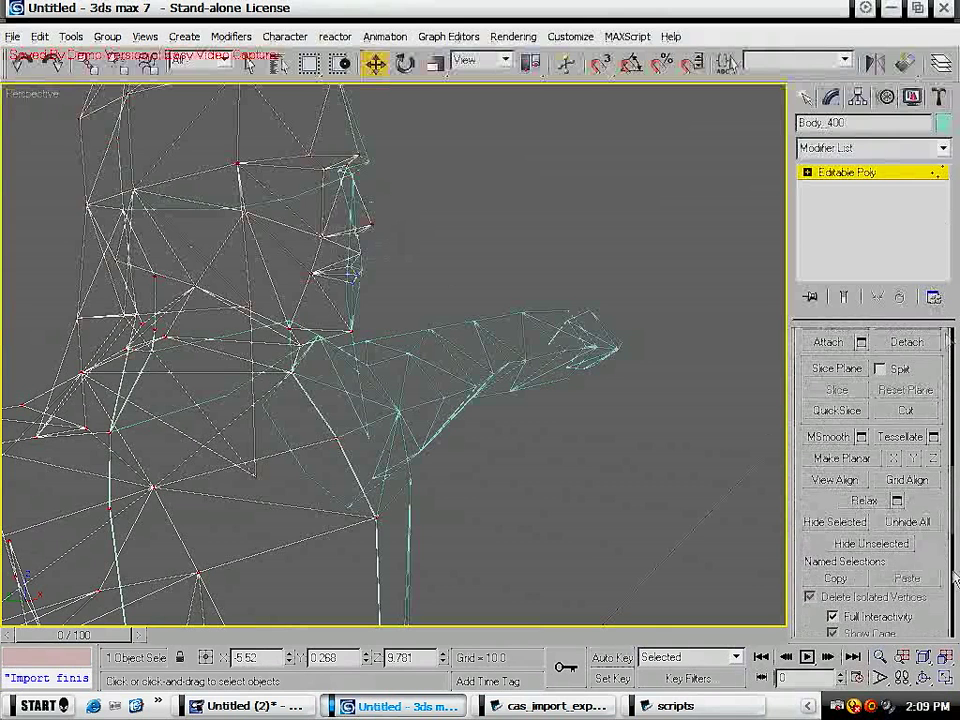
left_click(932, 472)
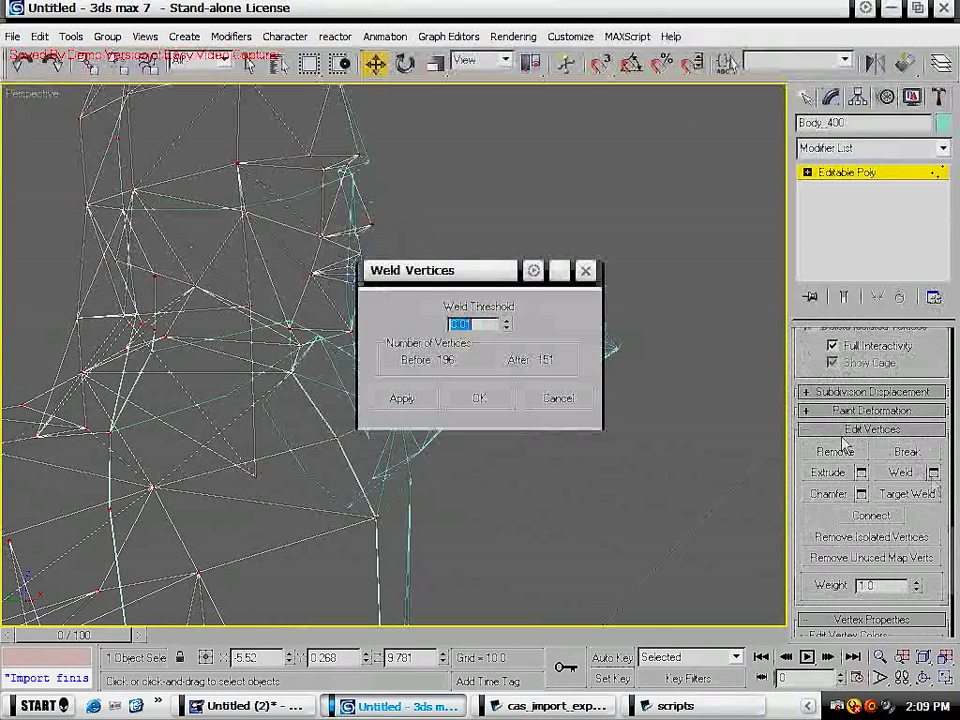
left_click(480, 398)
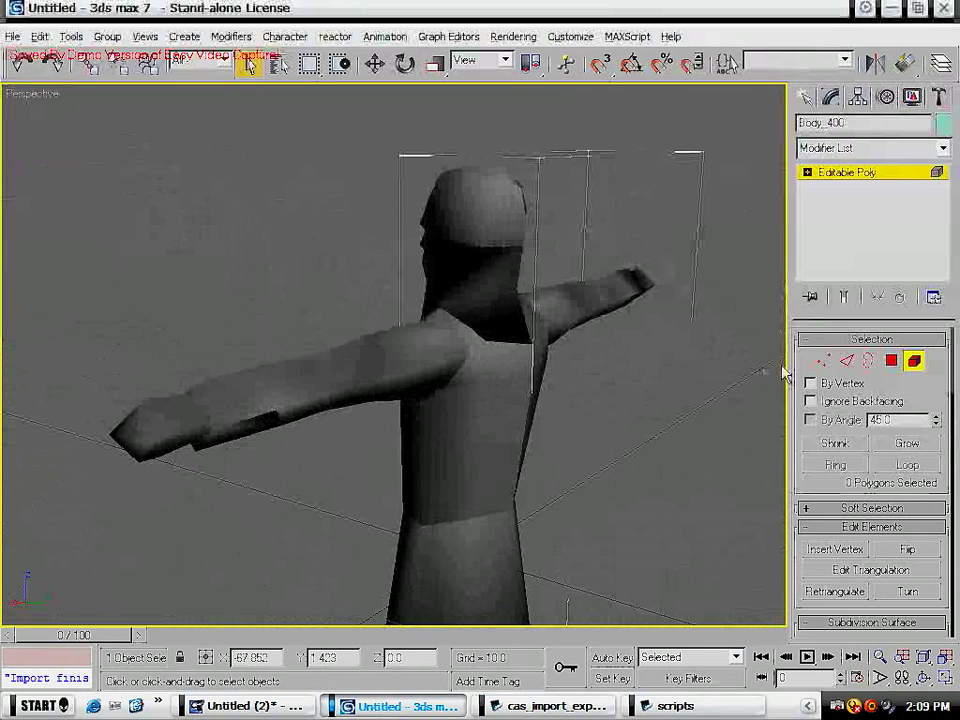
- Switch the viewport to show the body as a shaded solid
left_click(560, 300)
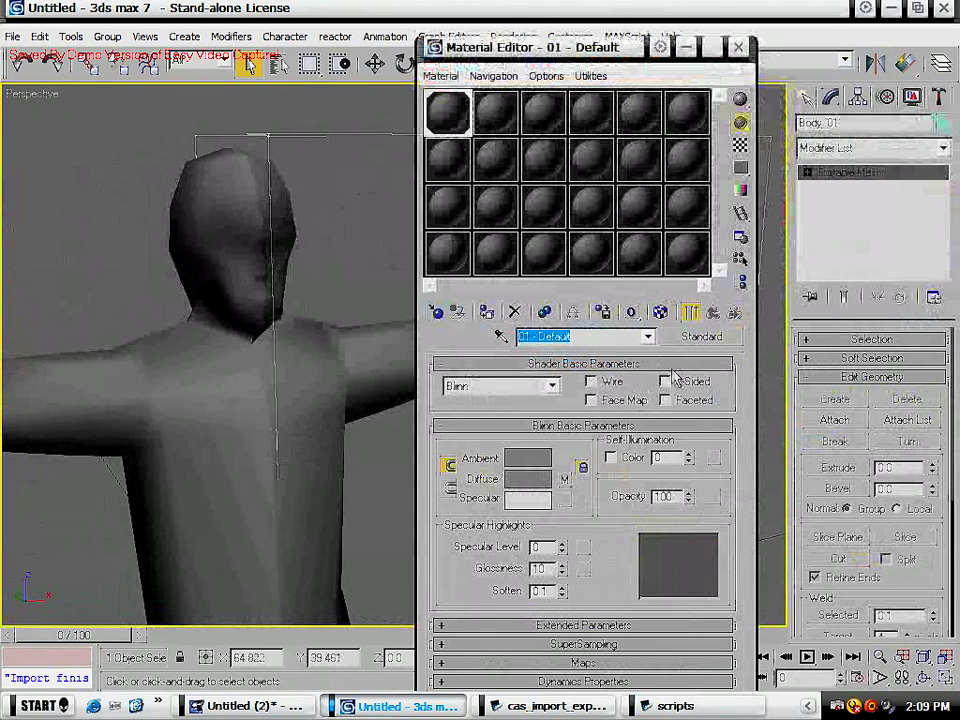
- Tick 2-Sided on the Default material and assign it to the body
left_click(666, 380)
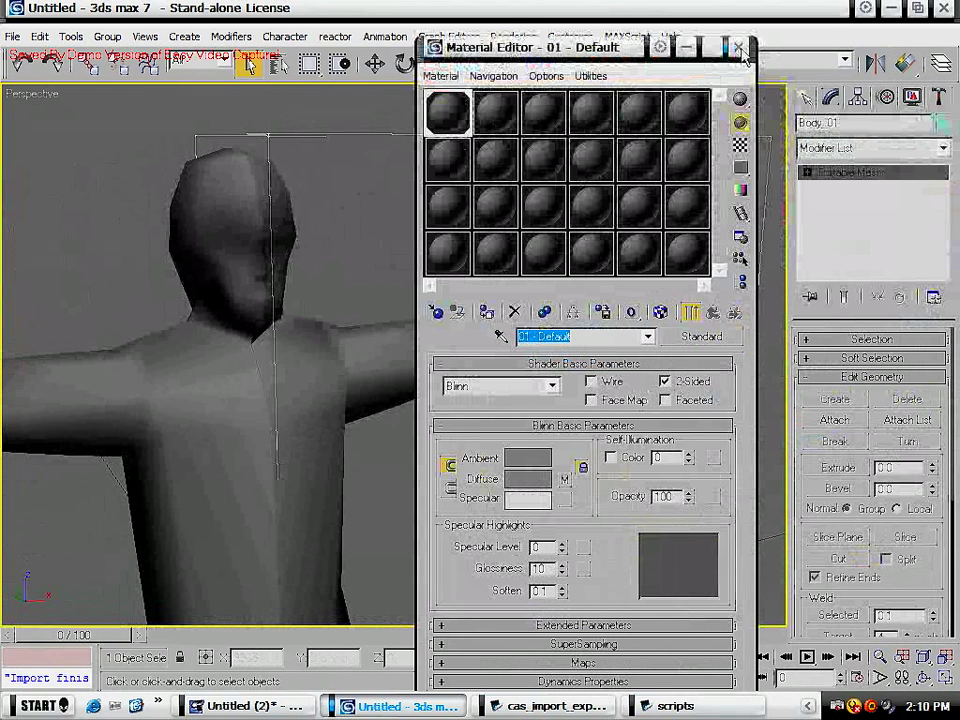
left_click(738, 48)
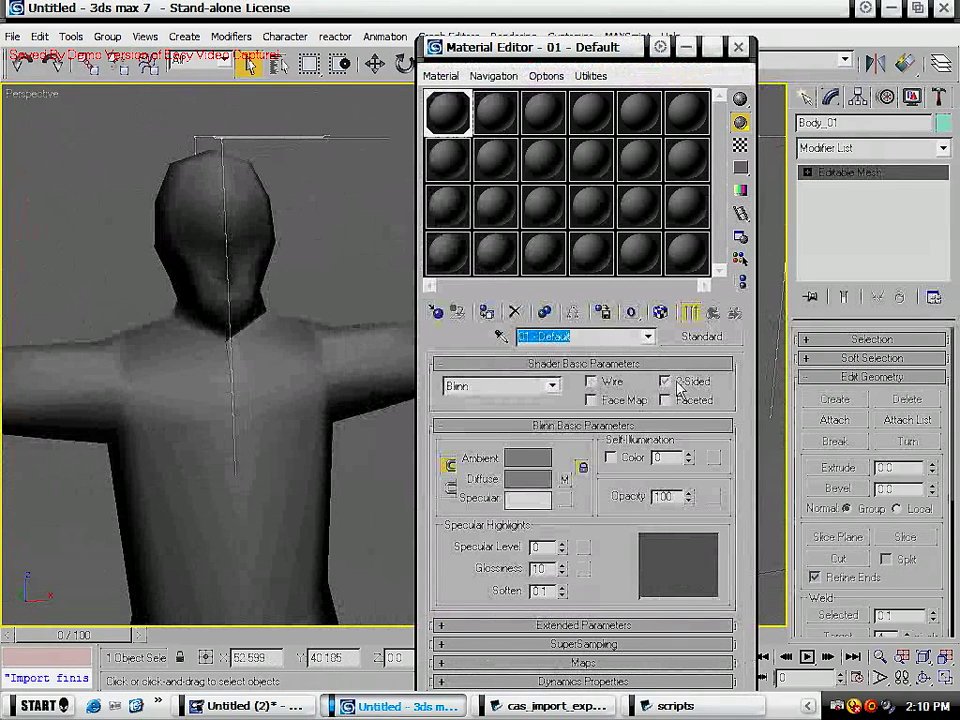
left_click(740, 48)
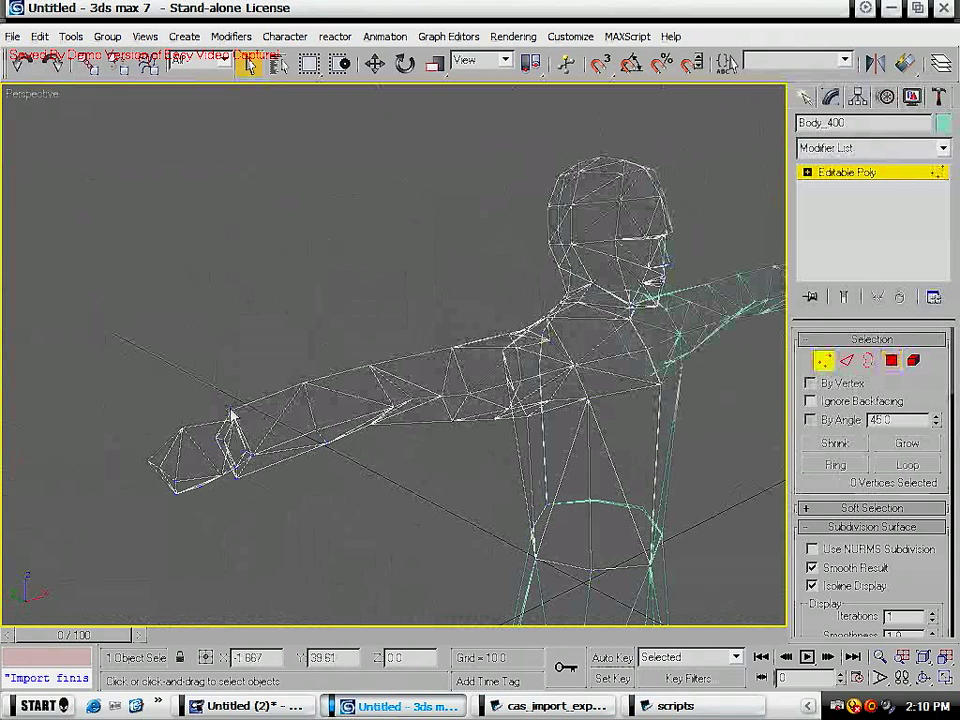
- Enter Vertex level and move the vertices at the end of the left arm
left_click(376, 62)
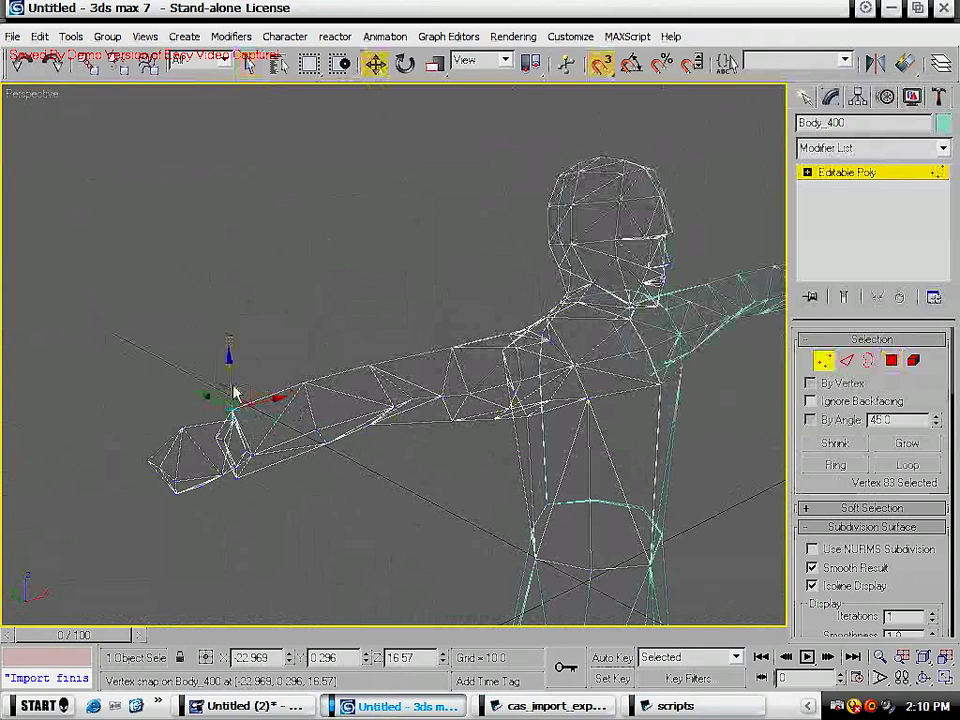
left_click_drag(230, 396, 240, 420)
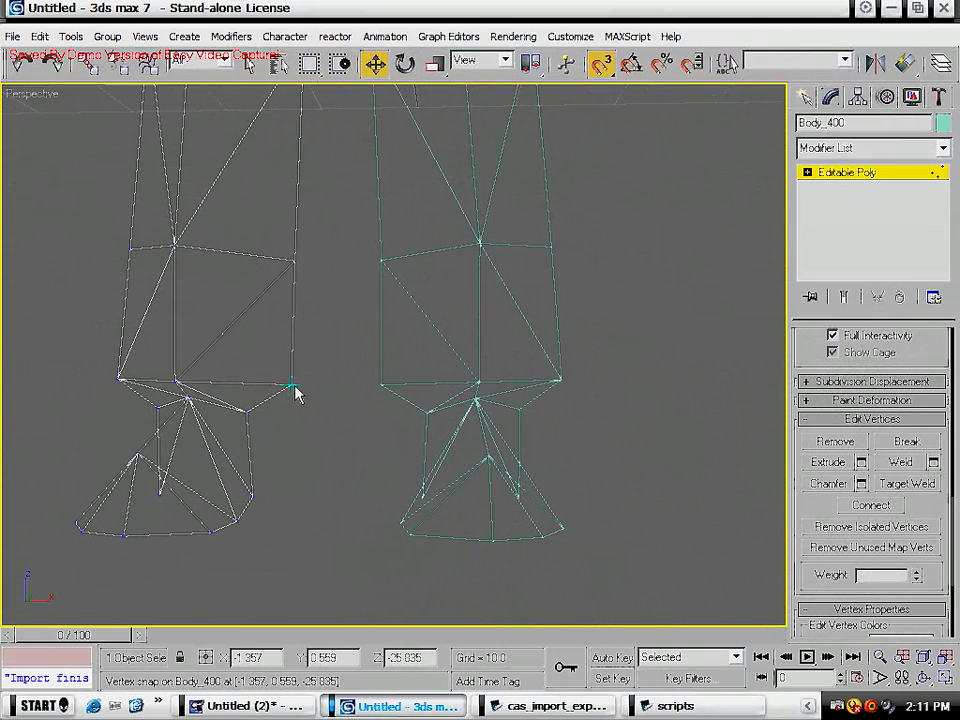
- Reposition the foot vertices and move a shoulder vertex into place
left_click_drag(296, 388, 184, 390)
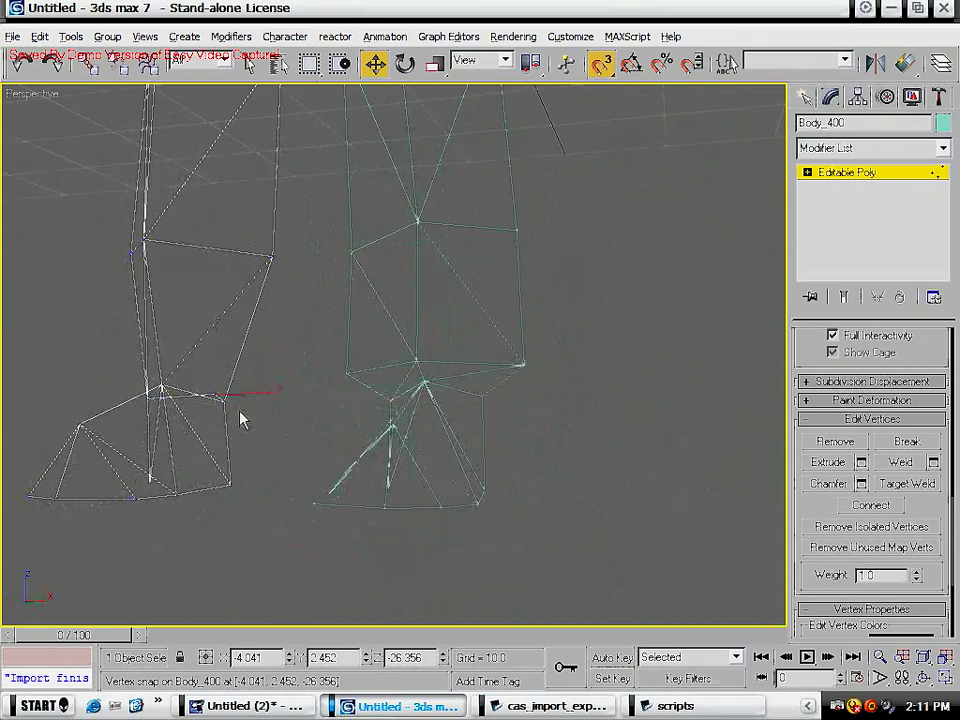
left_click(900, 462)
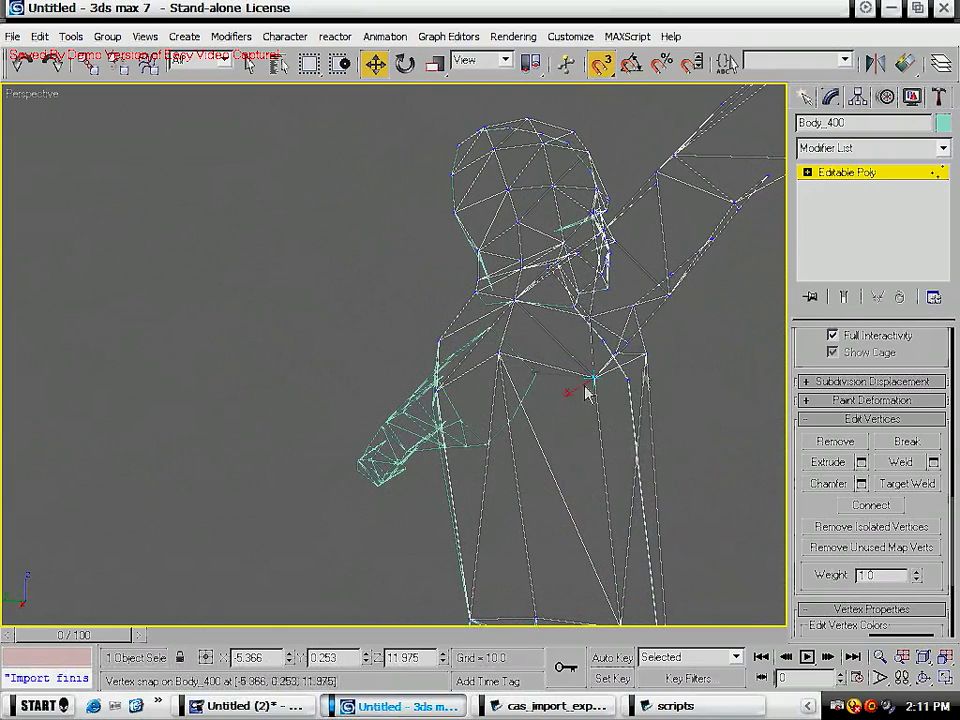
left_click_drag(584, 392, 656, 356)
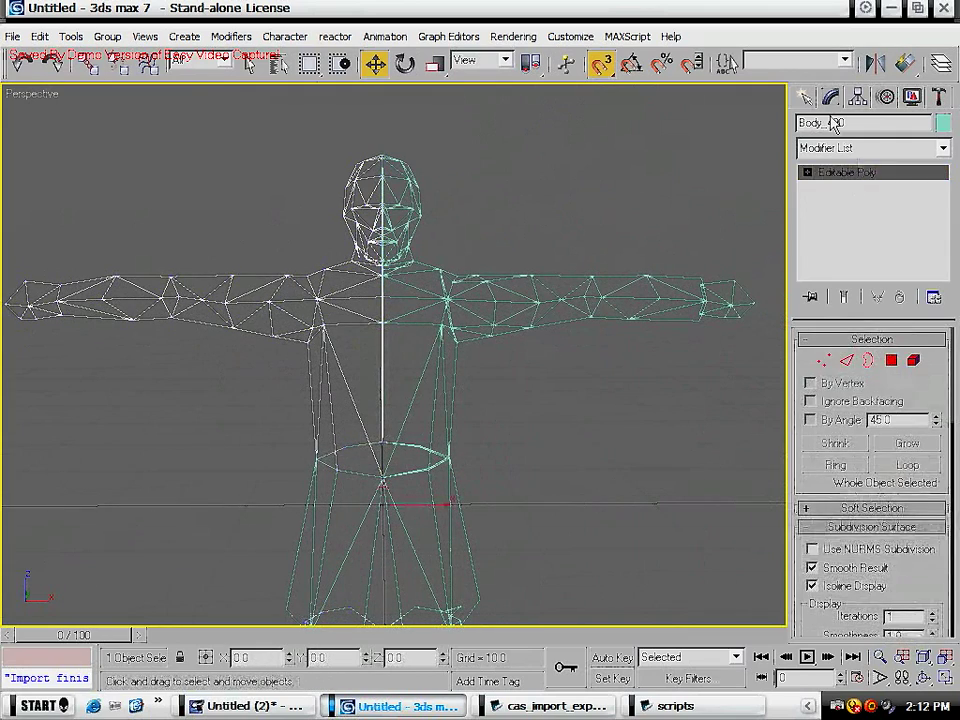
- Return to object level and create an instanced clone Body_01 via Edit > Clone
left_click(828, 96)
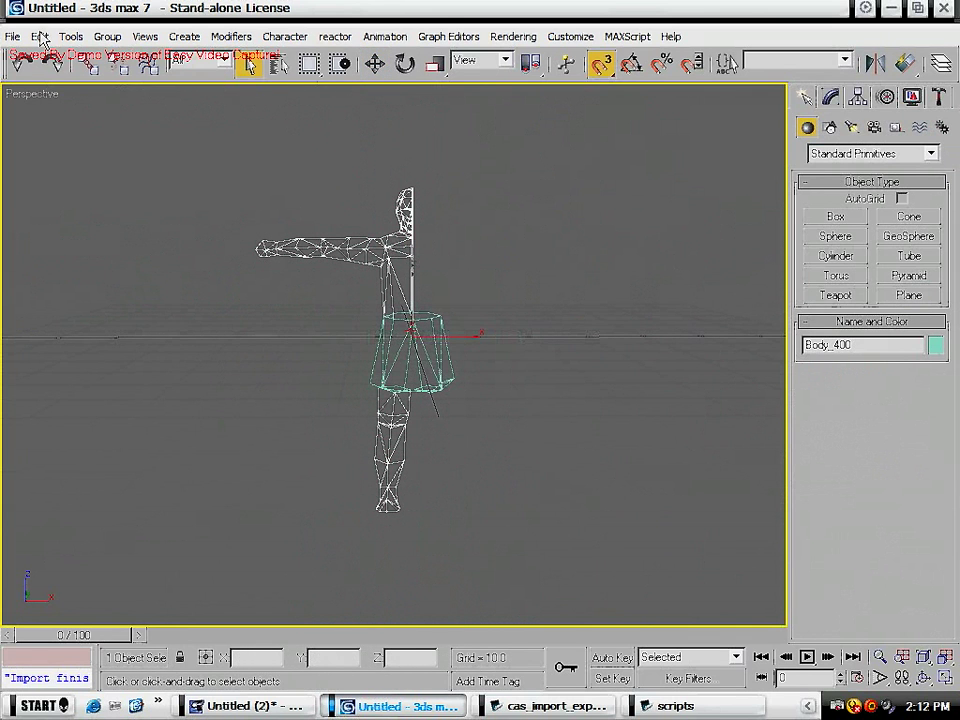
left_click(56, 152)
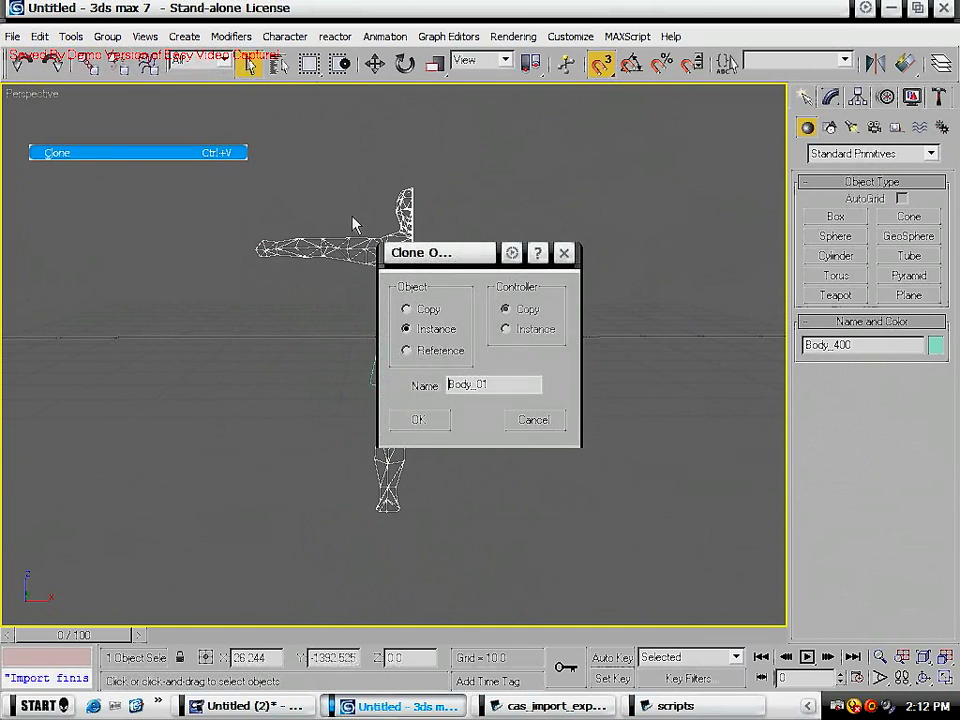
left_click(418, 420)
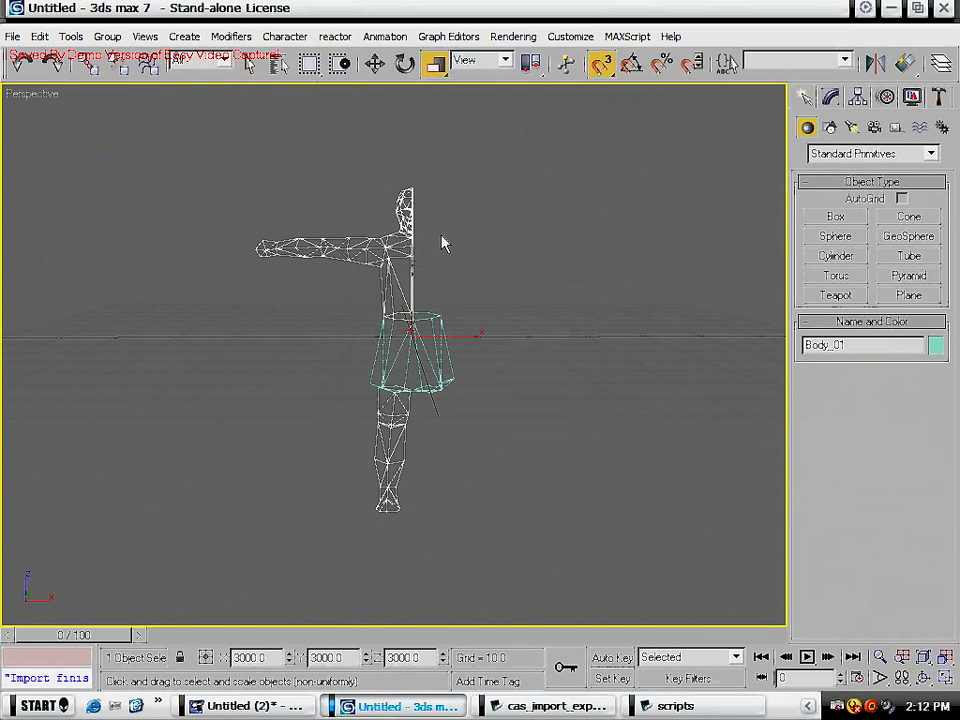